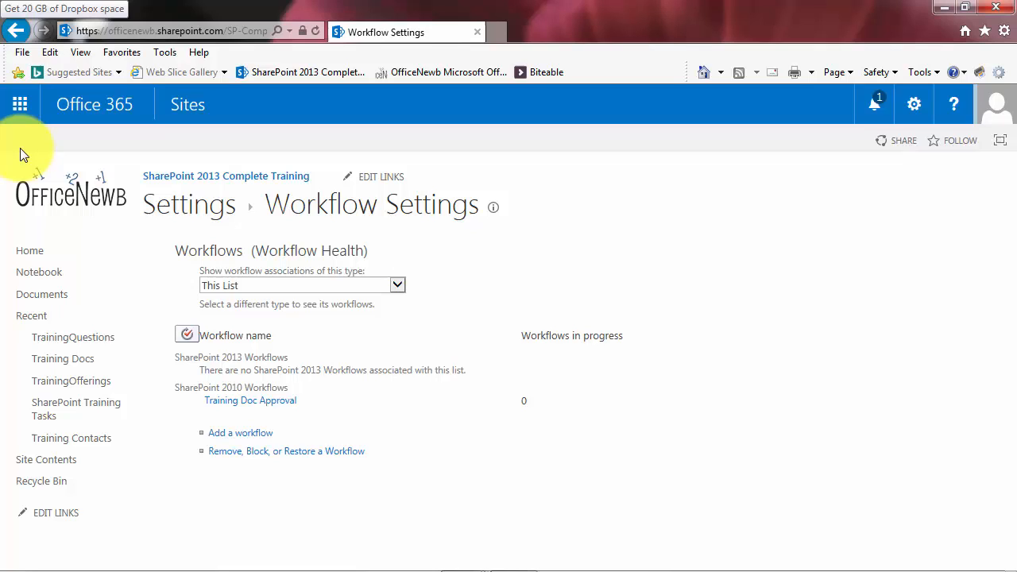
pyautogui.moveTo(246, 412)
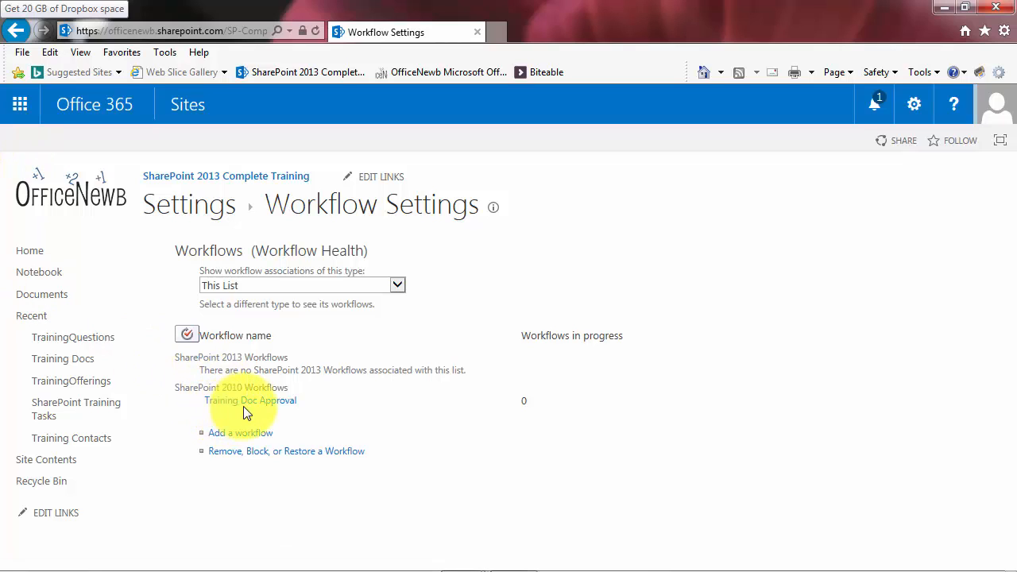
pyautogui.moveTo(405, 405)
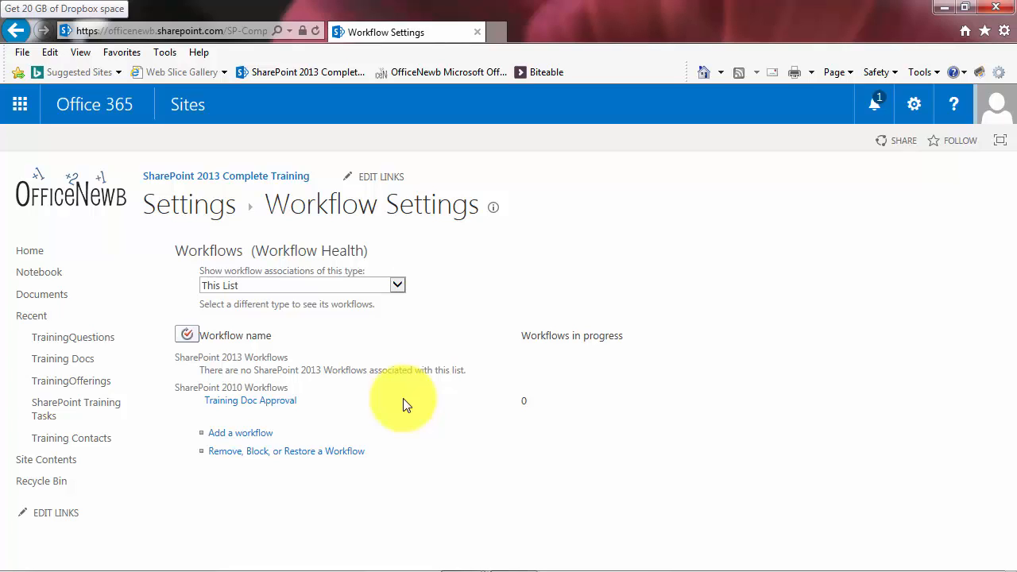
pyautogui.moveTo(272, 400)
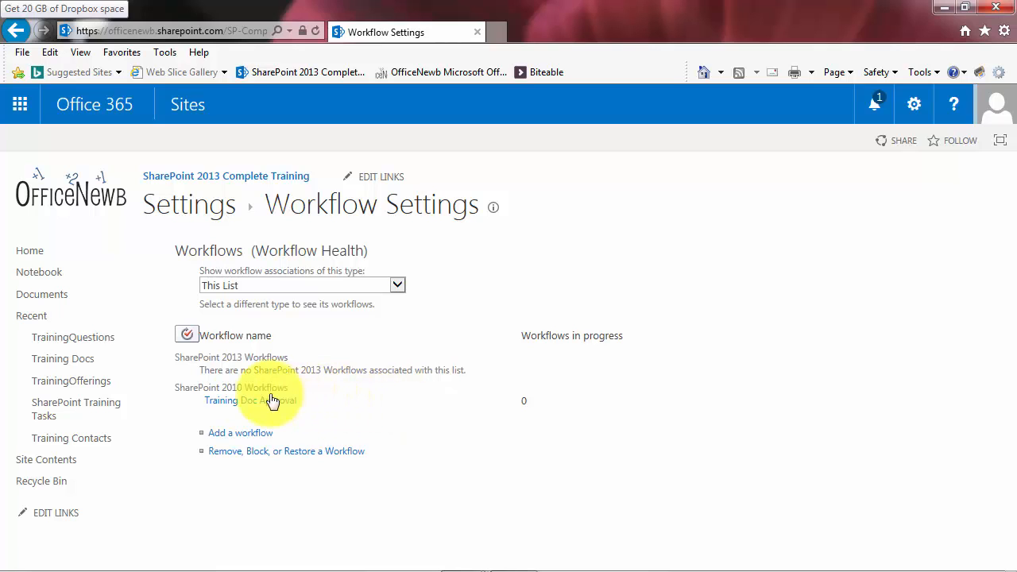
pyautogui.moveTo(62, 358)
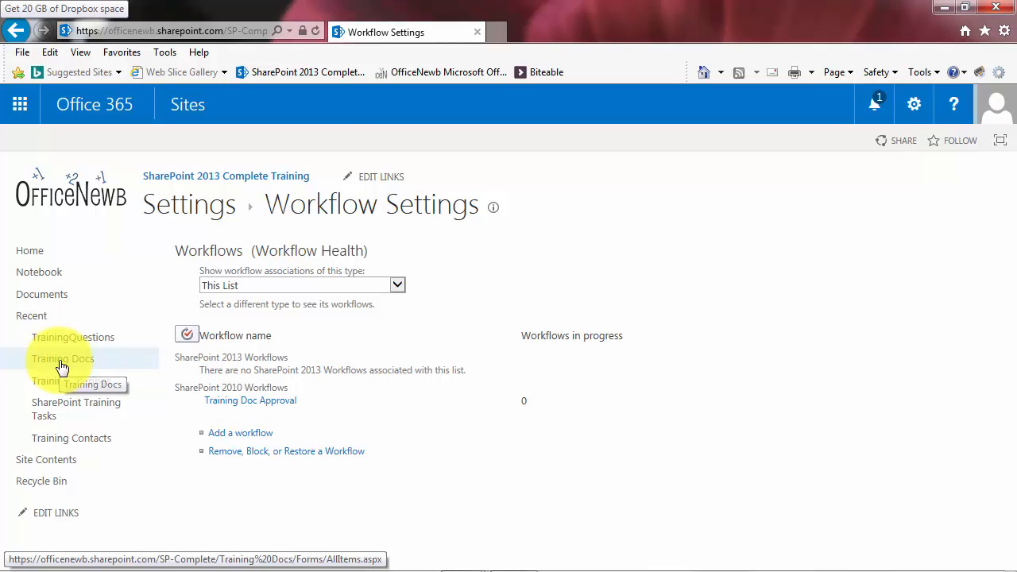
# Create a new blank Excel workbook, Book.xlsx, from the Training Docs library.
pyautogui.click(62, 358)
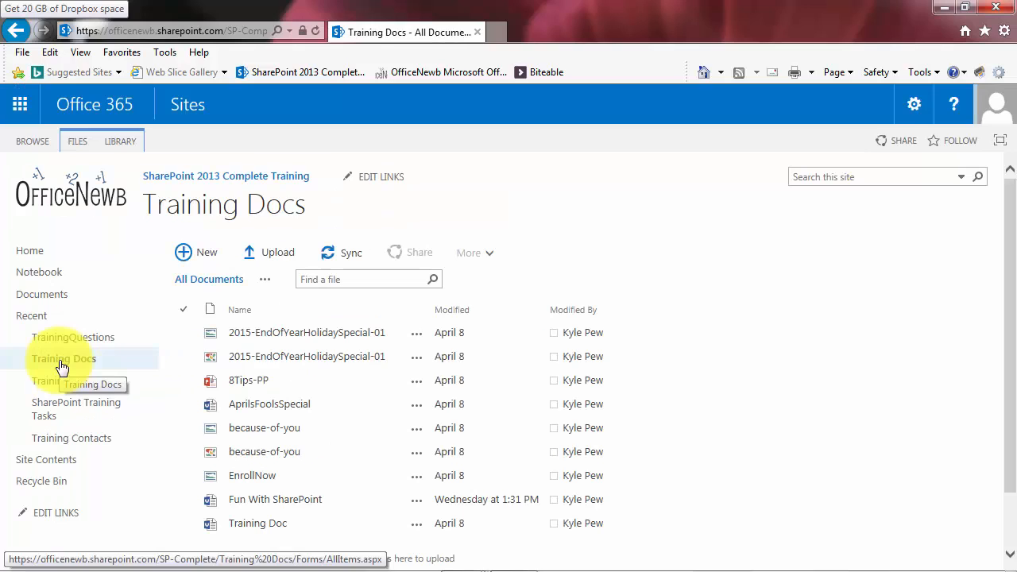
pyautogui.click(306, 356)
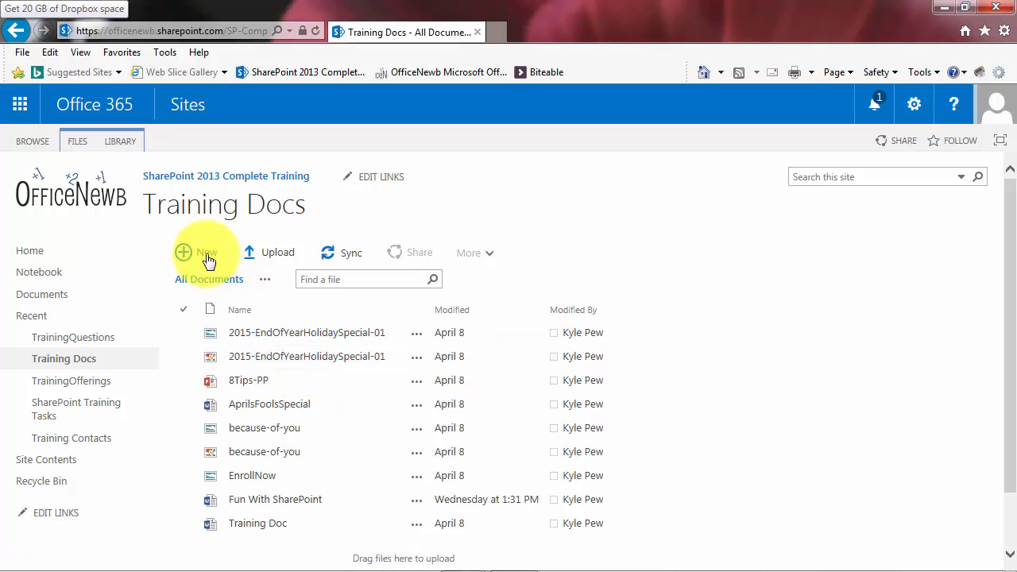
pyautogui.click(206, 252)
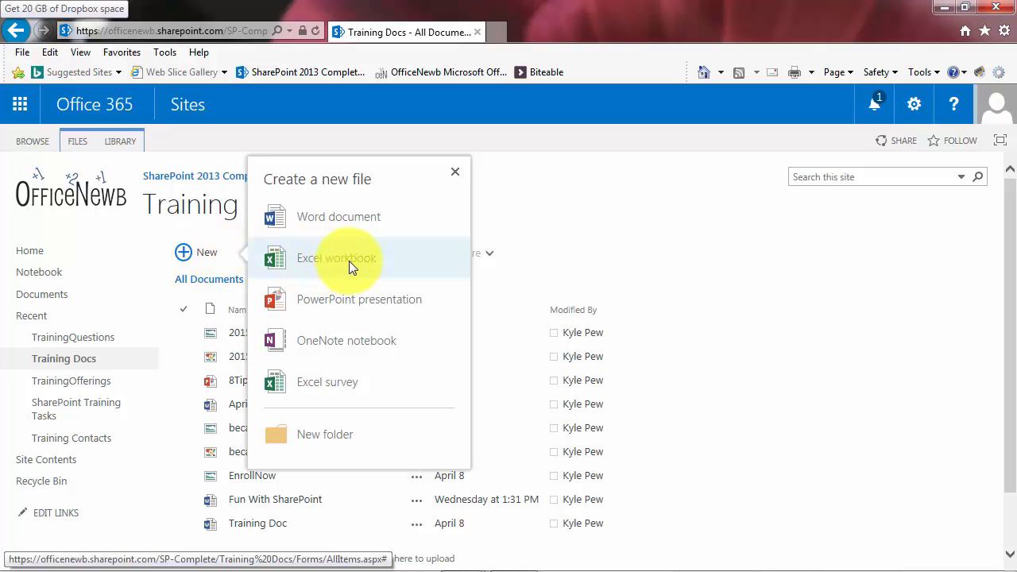
pyautogui.click(337, 257)
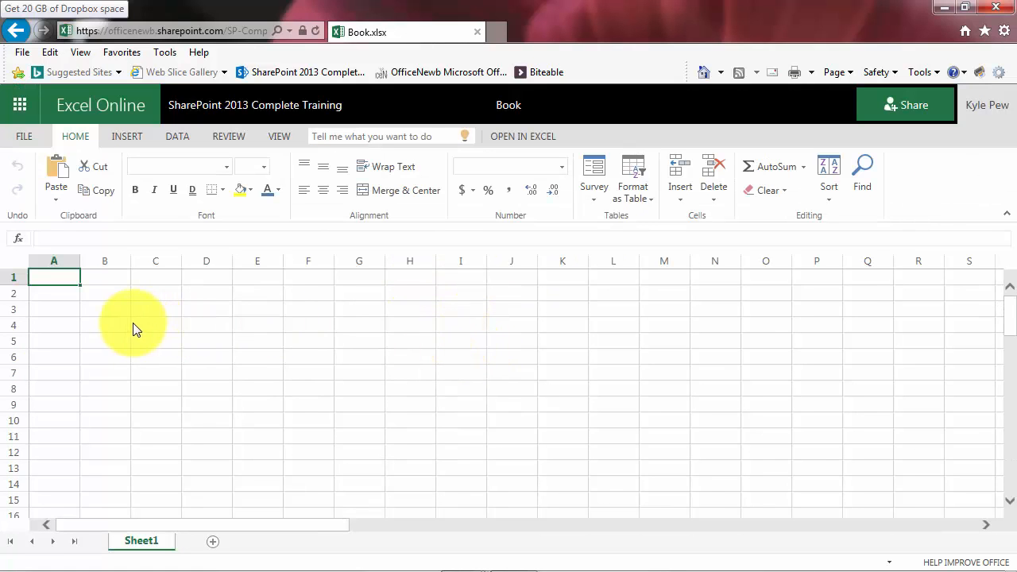
pyautogui.moveTo(68, 302)
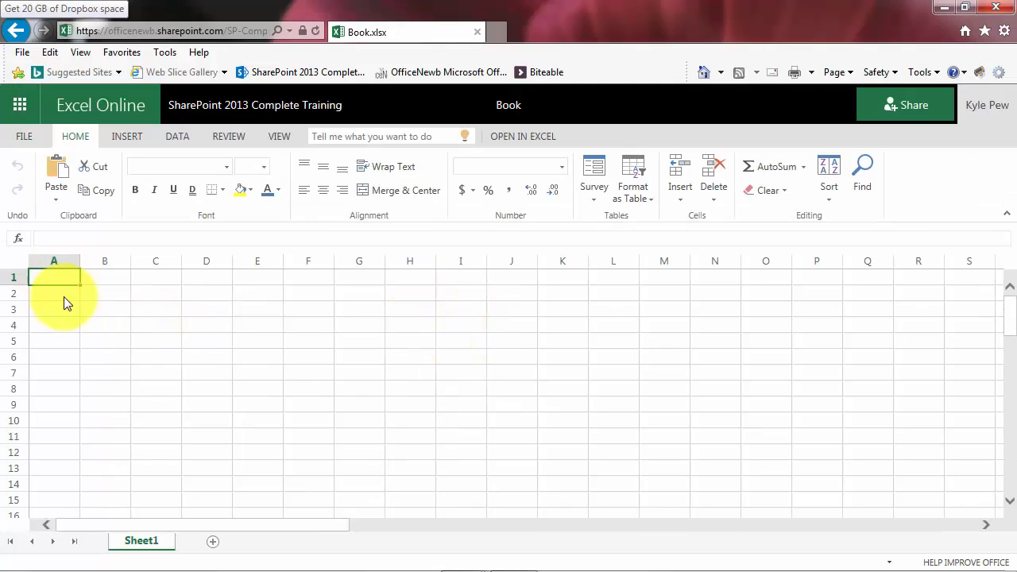
# Enter 'Hello World!' in cell A1 and rename the workbook to 'Hello Doc'.
pyautogui.write('He')
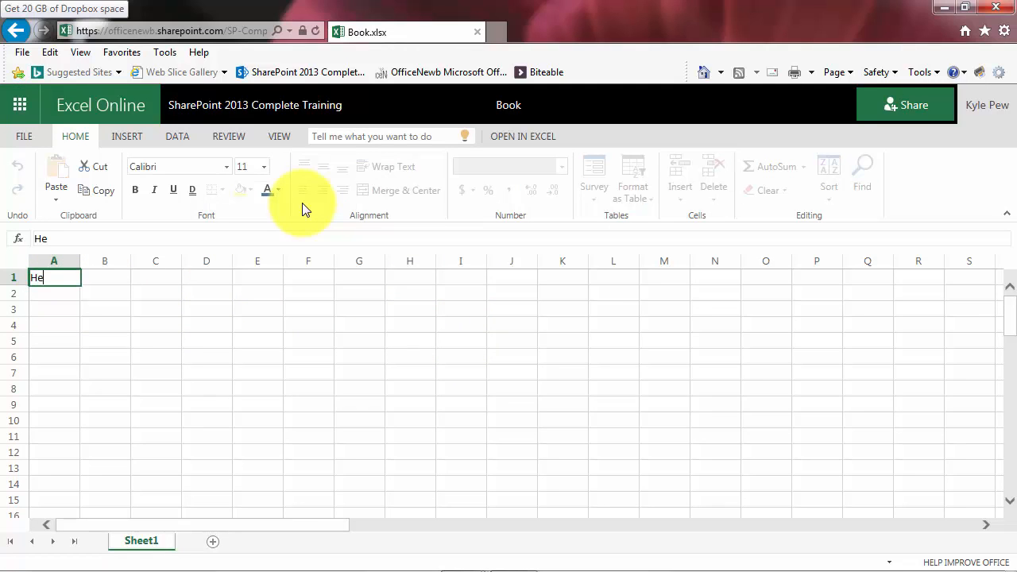
pyautogui.write('llo Wp')
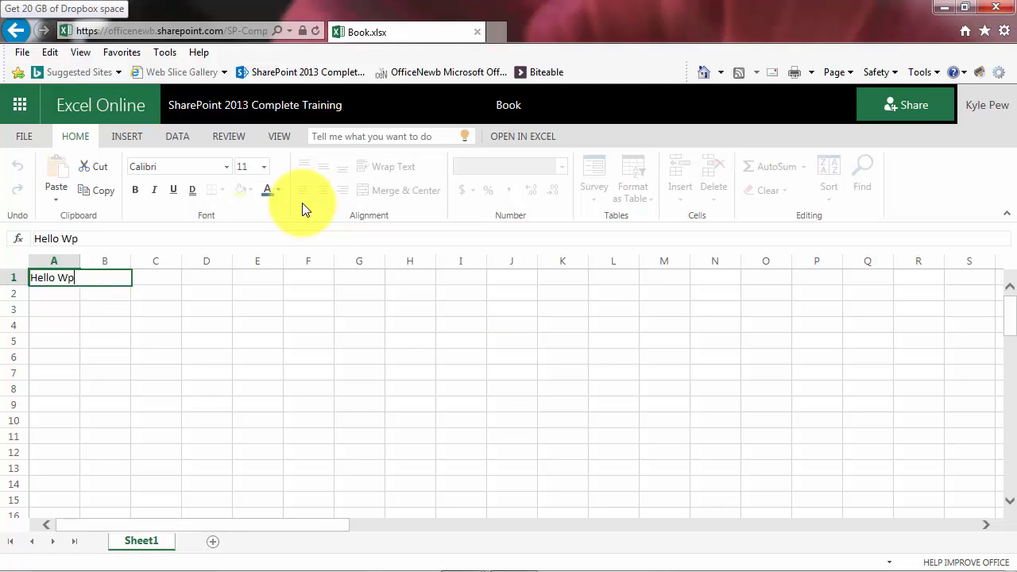
pyautogui.write('World!')
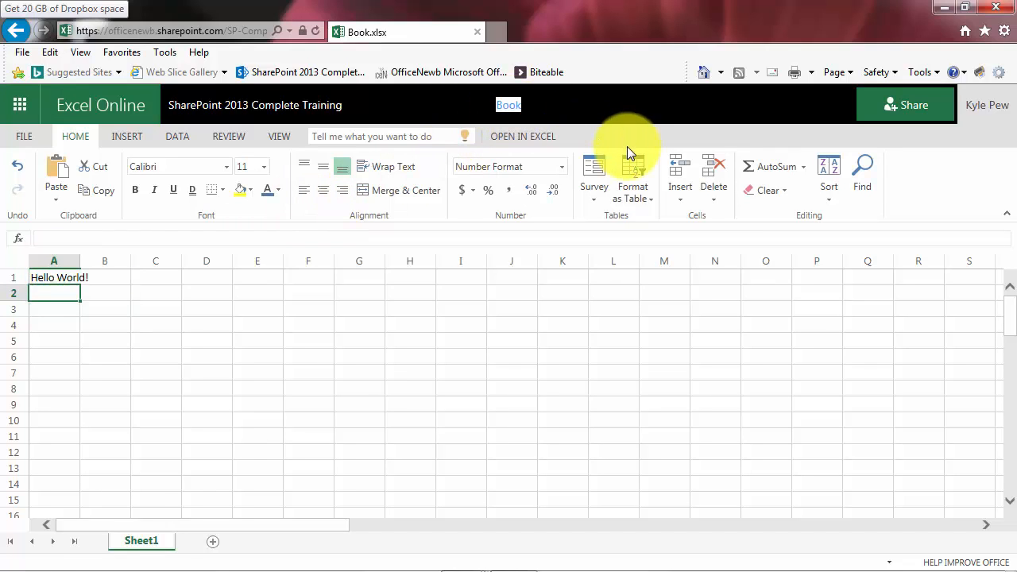
pyautogui.write('Hello Doc')
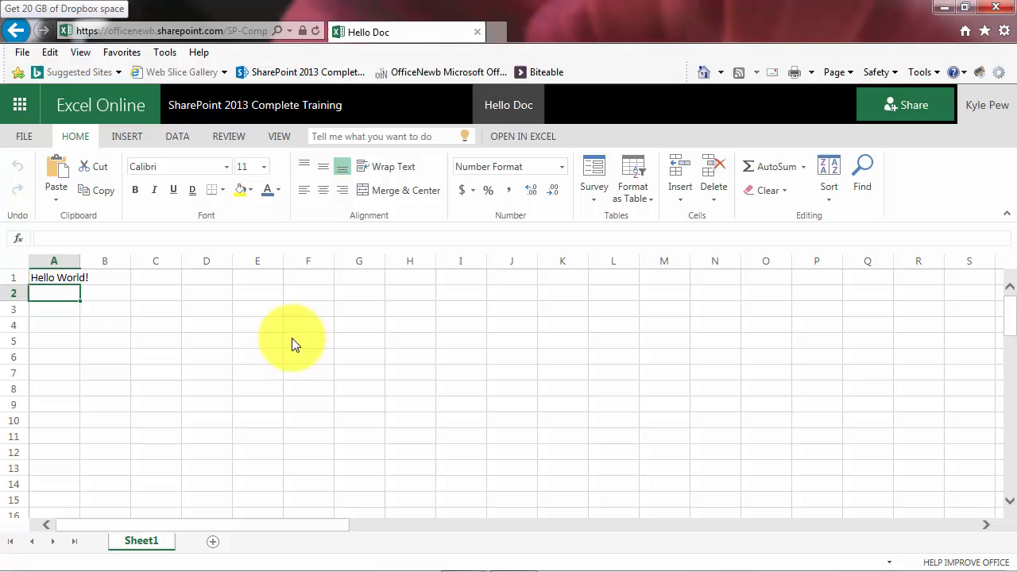
pyautogui.moveTo(231, 300)
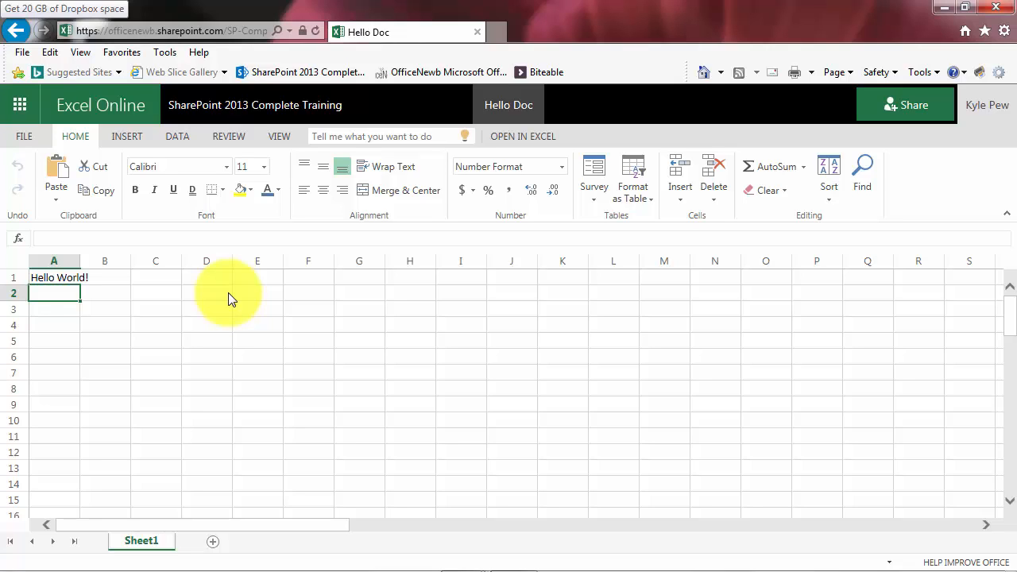
pyautogui.moveTo(209, 111)
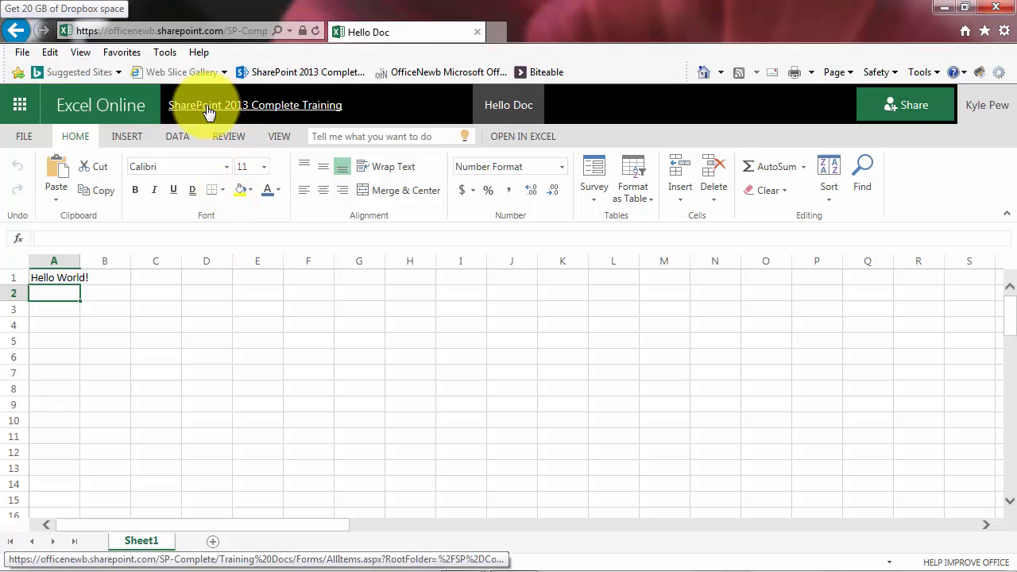
pyautogui.moveTo(252, 112)
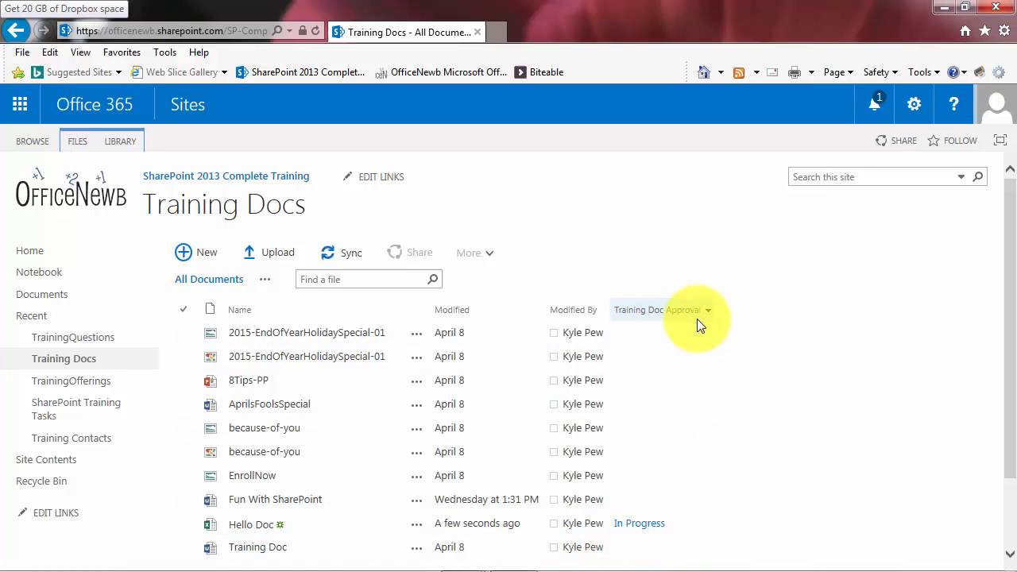
pyautogui.moveTo(761, 374)
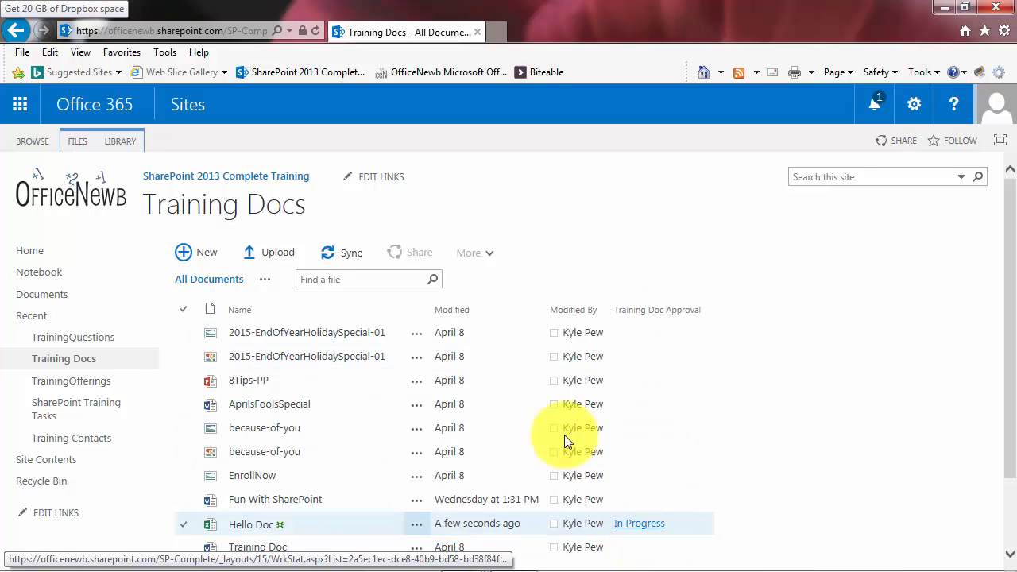
# Clear the Hello Doc row selection once its Training Doc Approval workflow shows In Progress.
pyautogui.click(269, 403)
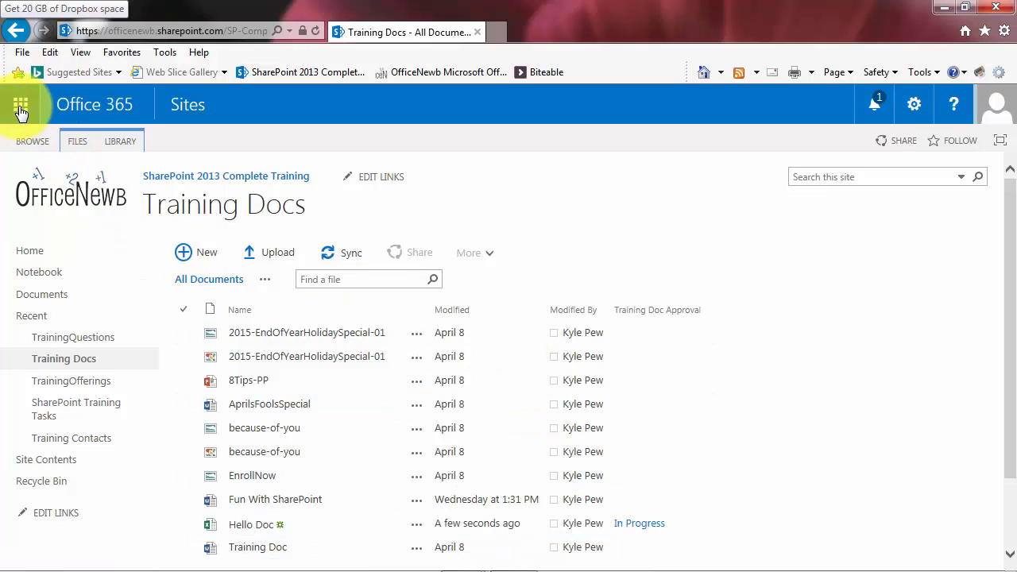
# Open Outlook Mail in a new tab and read 'Approval started on Hello Doc.'.
pyautogui.click(20, 104)
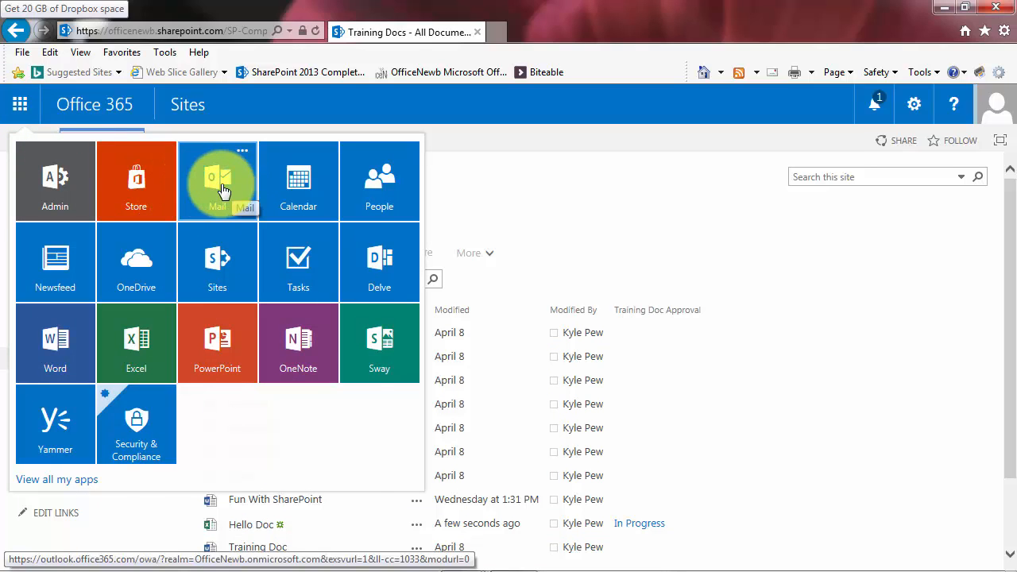
pyautogui.click(217, 179)
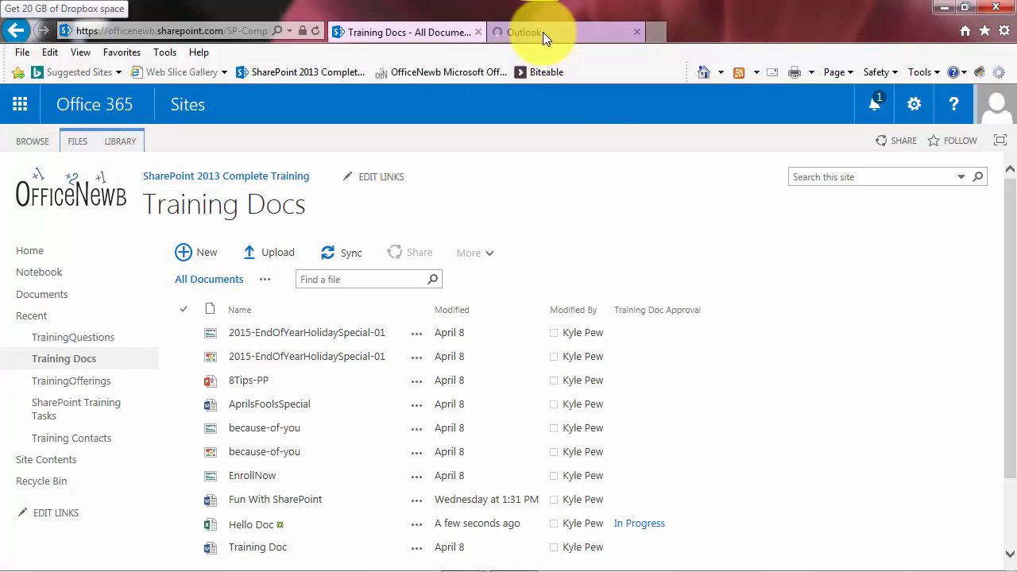
pyautogui.click(524, 32)
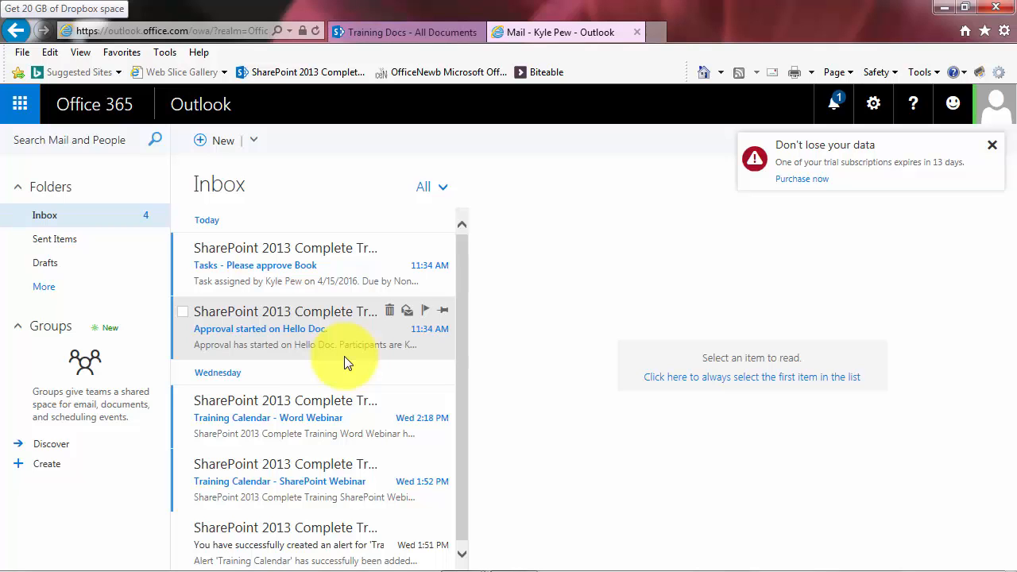
pyautogui.click(285, 328)
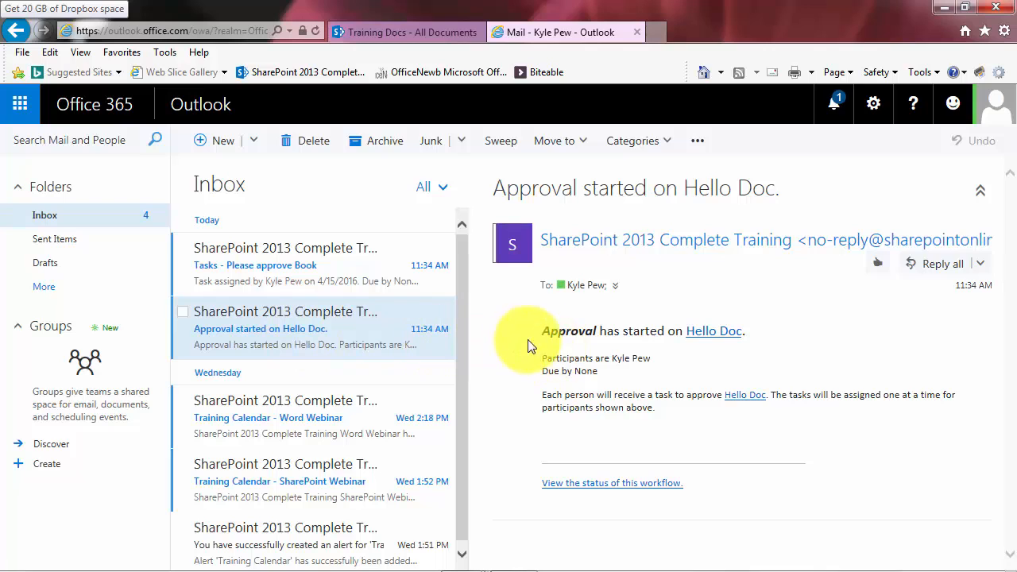
pyautogui.moveTo(713, 330)
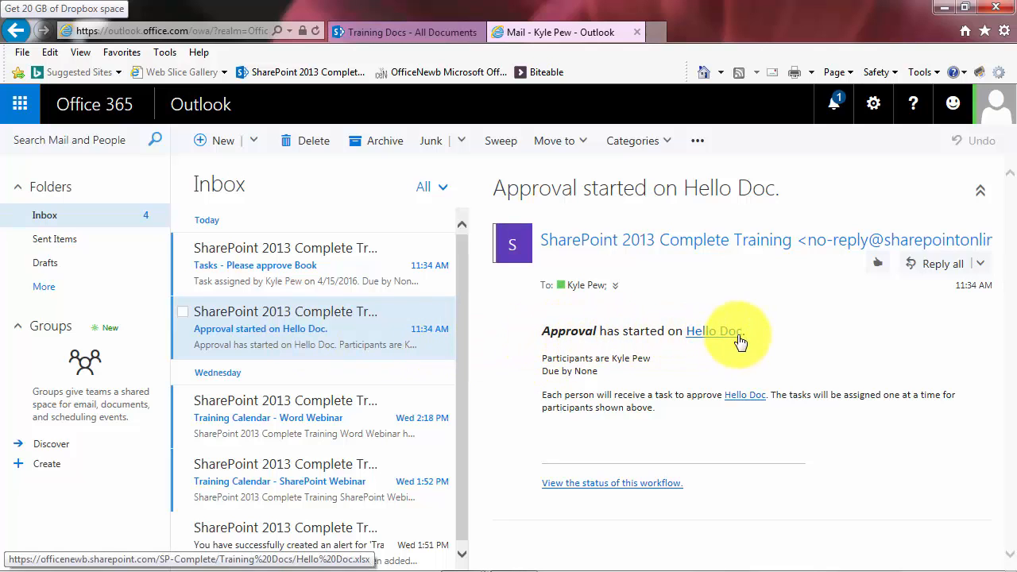
pyautogui.moveTo(576, 364)
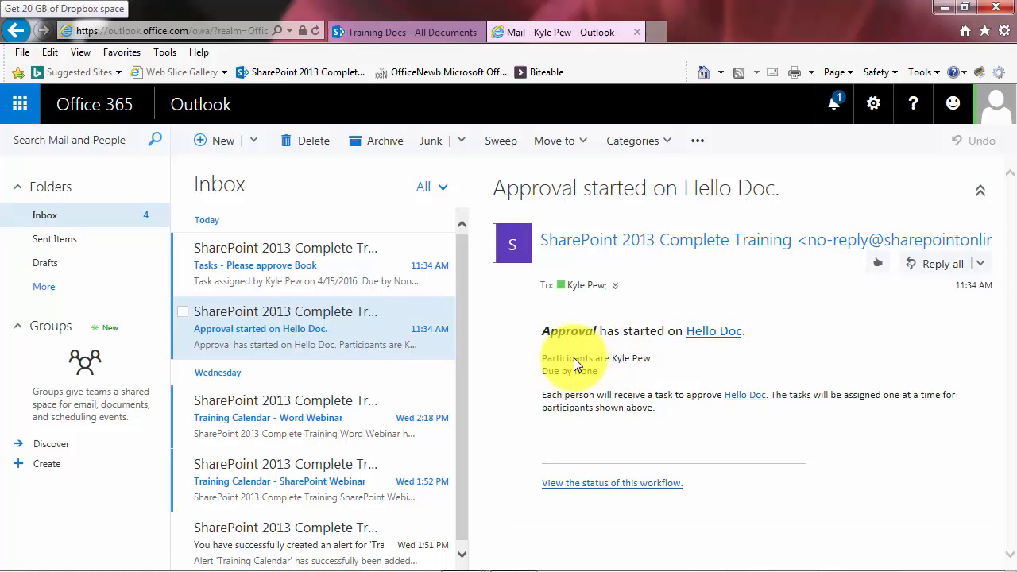
pyautogui.moveTo(648, 370)
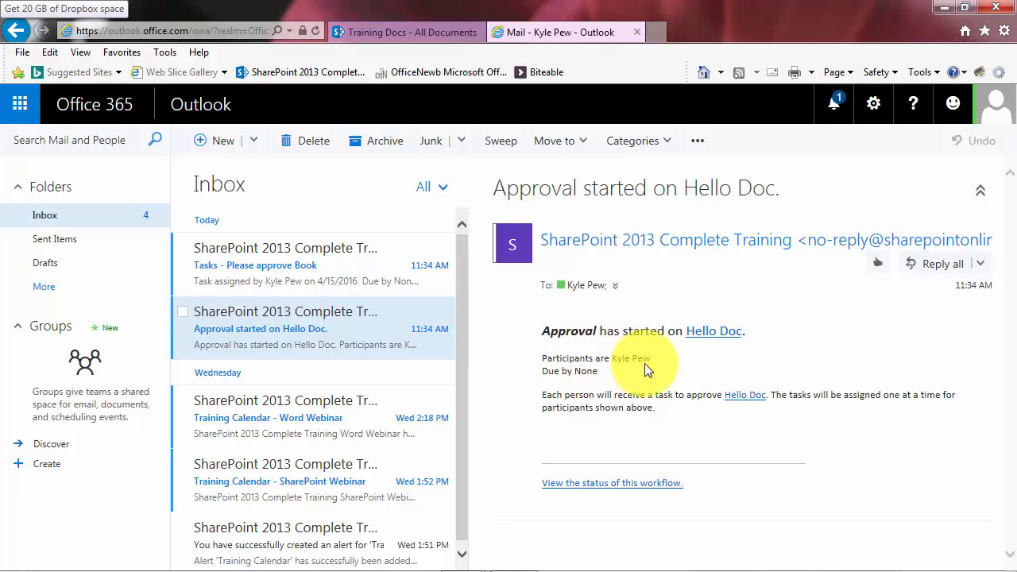
pyautogui.moveTo(572, 381)
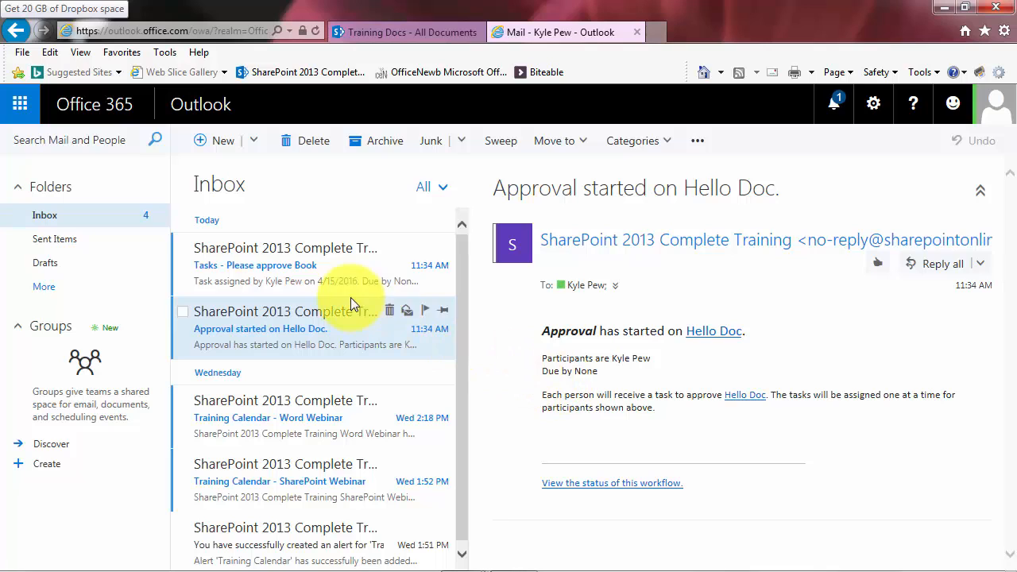
# Open the 'Tasks - Please approve Book' email to read the Hello Doc review instructions.
pyautogui.click(278, 264)
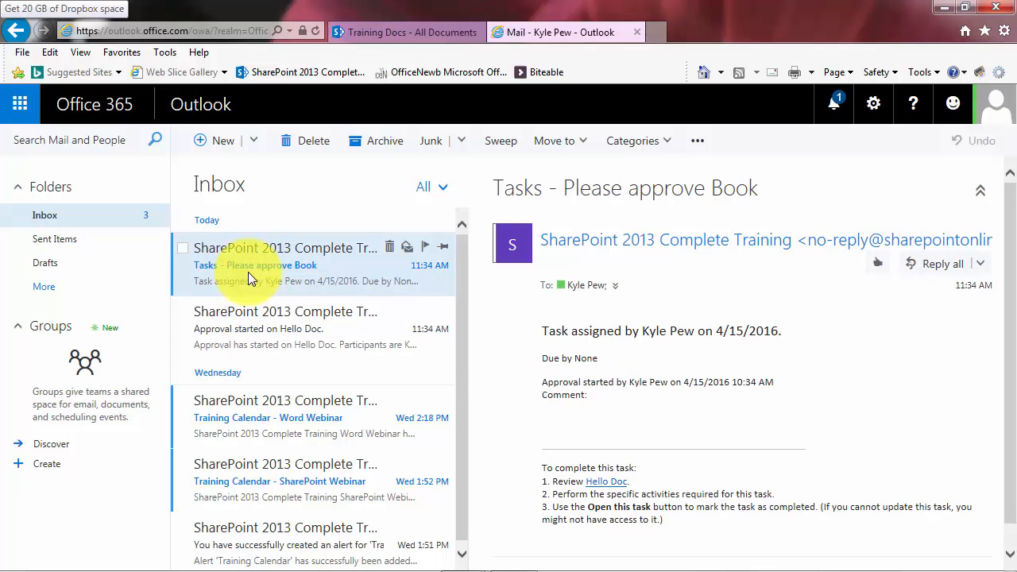
pyautogui.moveTo(562, 346)
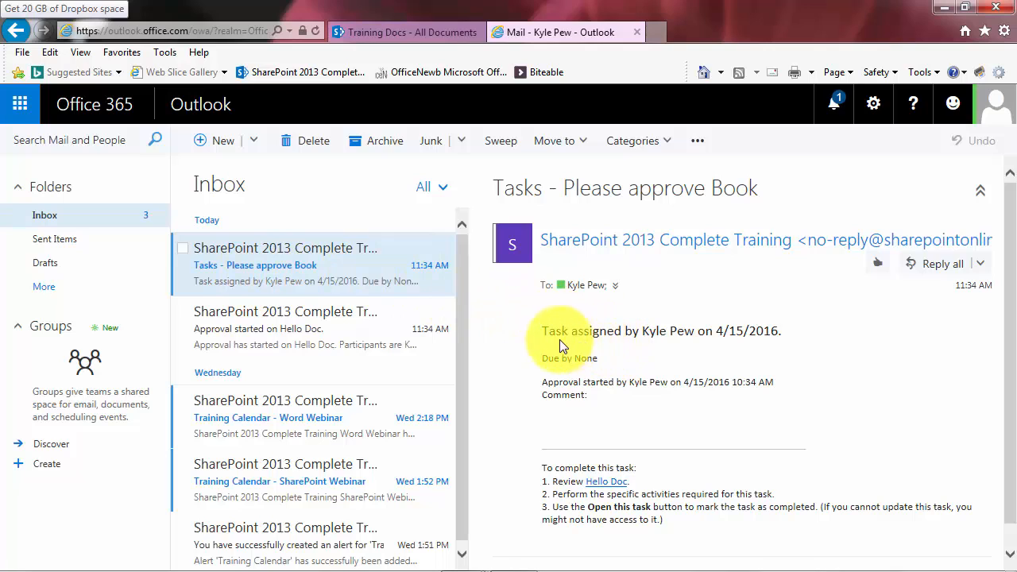
pyautogui.moveTo(562, 367)
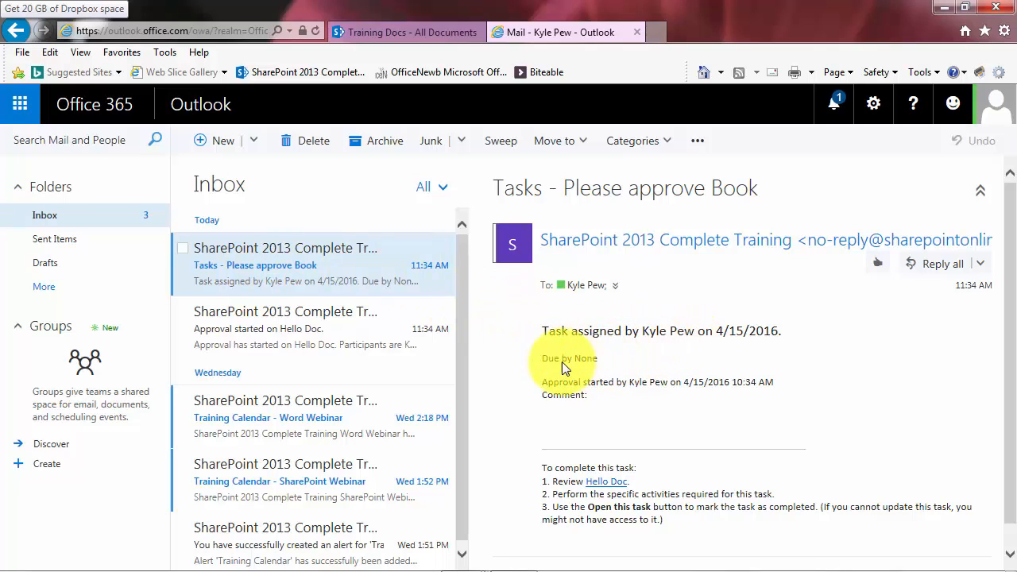
pyautogui.moveTo(624, 389)
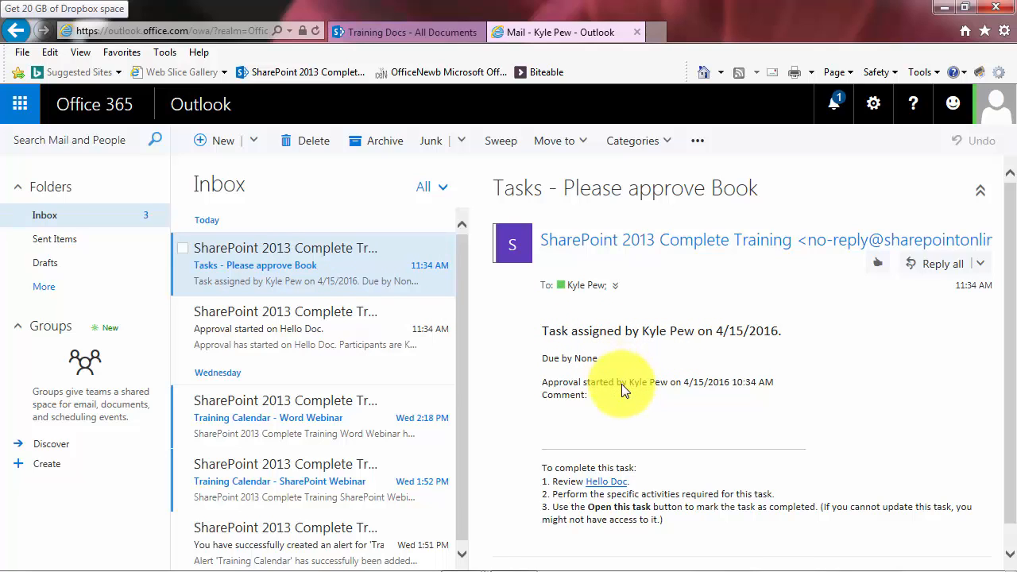
pyautogui.moveTo(650, 391)
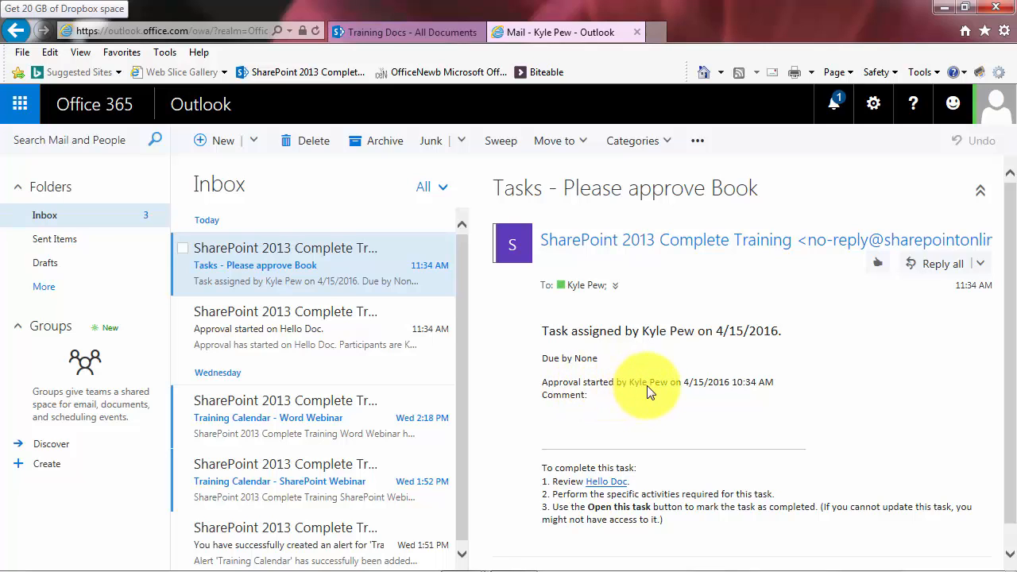
pyautogui.moveTo(644, 528)
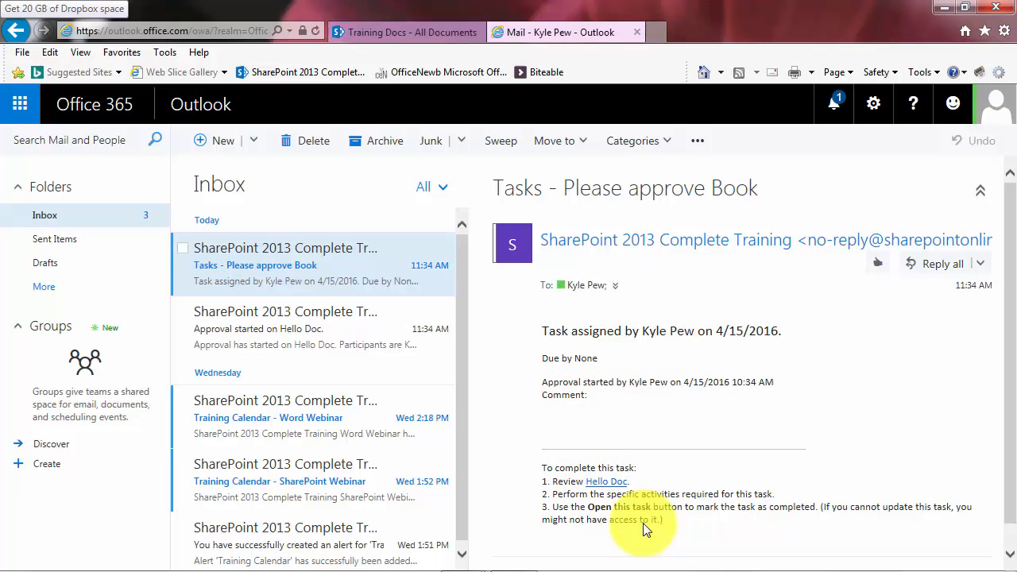
pyautogui.moveTo(560, 488)
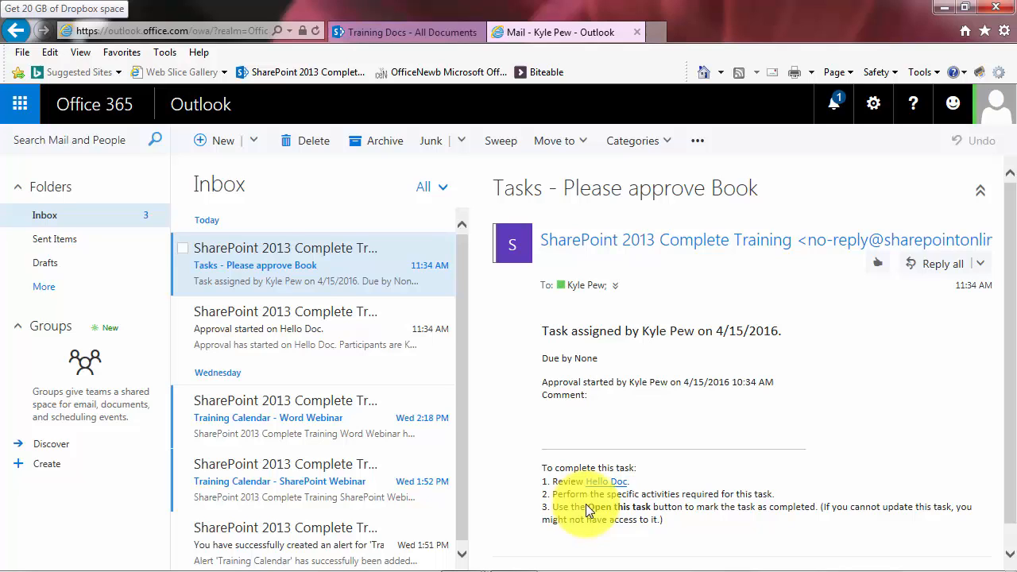
pyautogui.moveTo(612, 512)
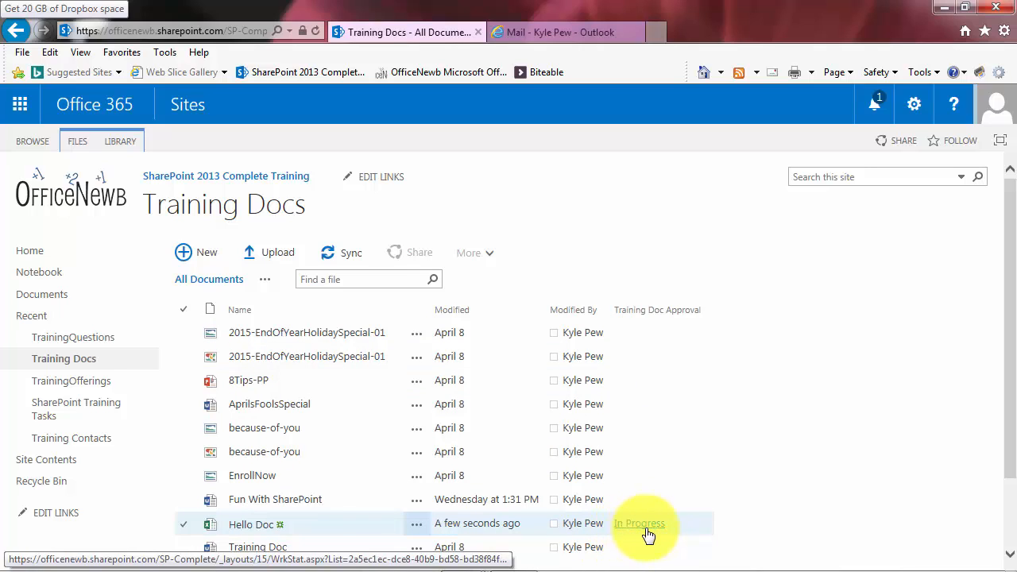
pyautogui.moveTo(640, 531)
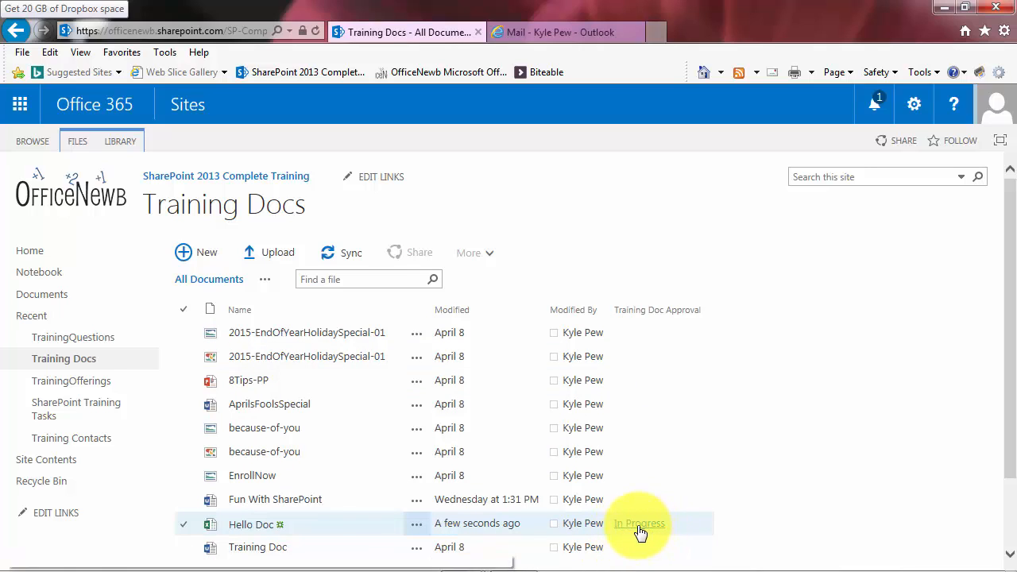
# Open Hello Doc's In Progress workflow status and scroll to the Not Started task.
pyautogui.click(640, 523)
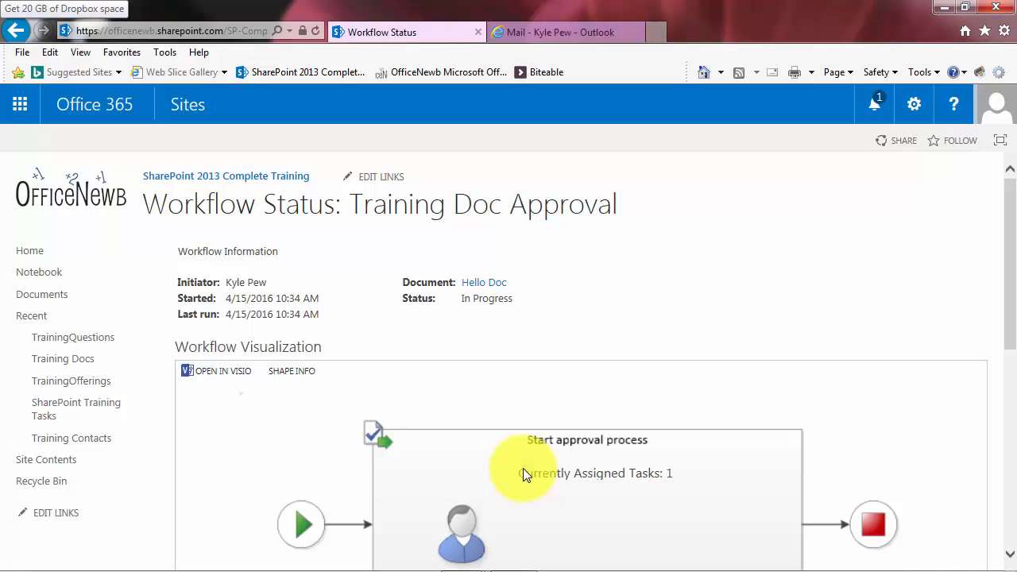
pyautogui.scroll(-3)
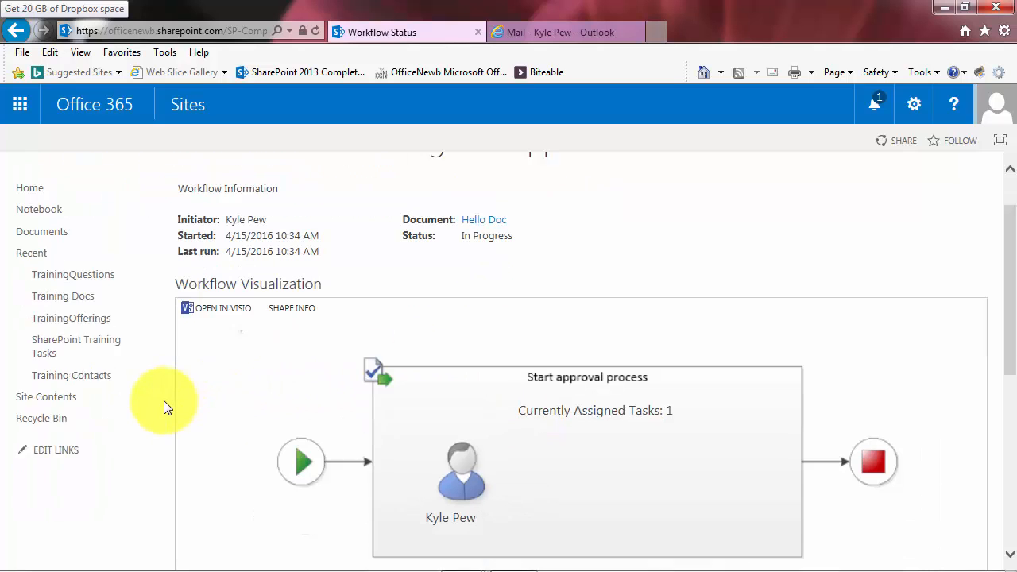
pyautogui.scroll(-3)
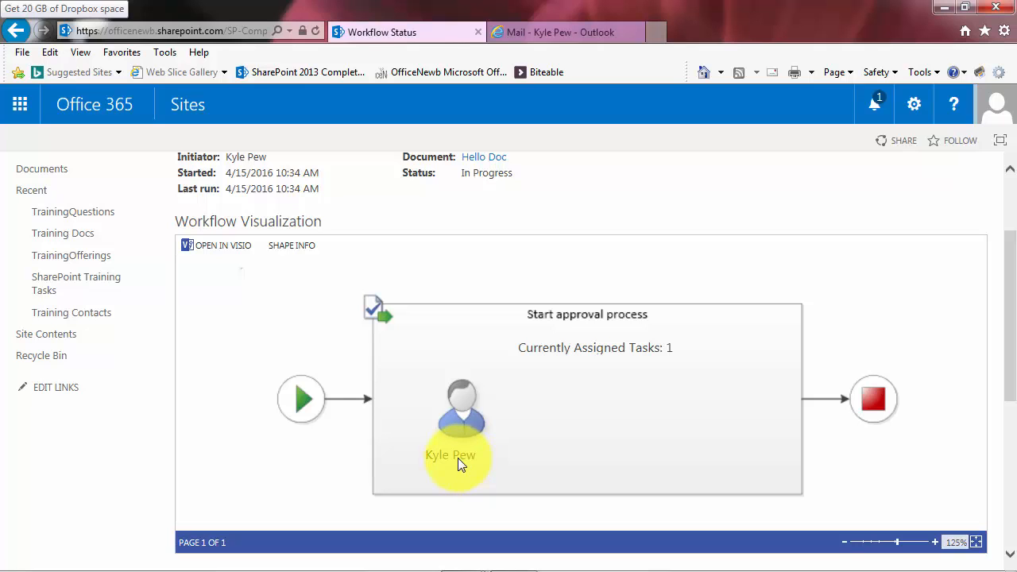
pyautogui.moveTo(159, 405)
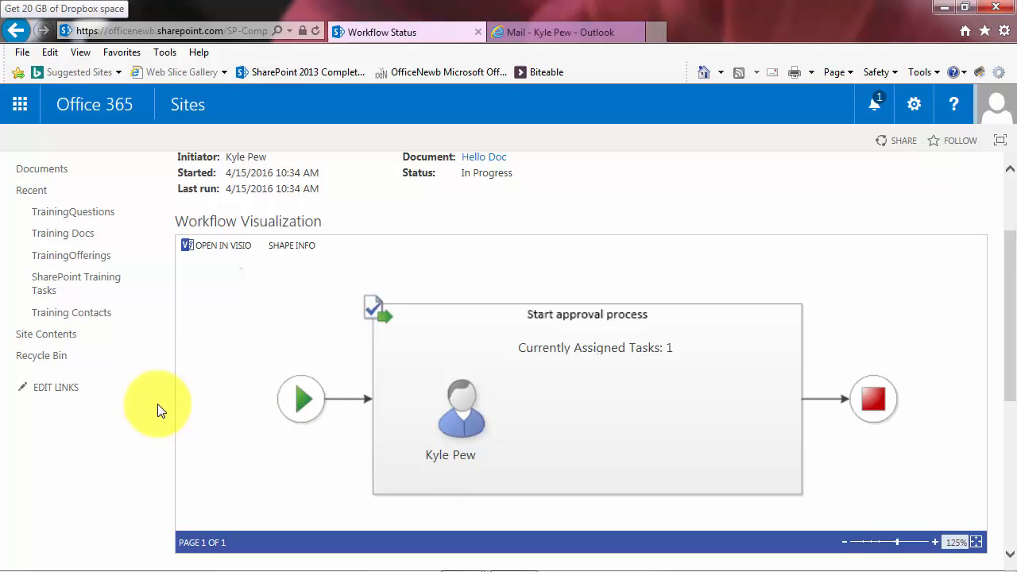
pyautogui.scroll(-3)
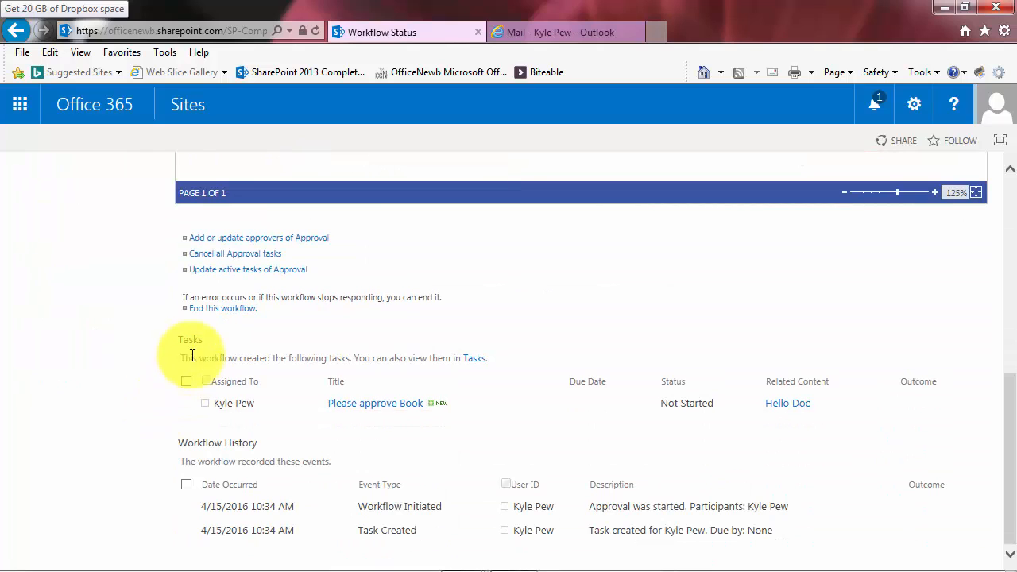
pyautogui.moveTo(238, 413)
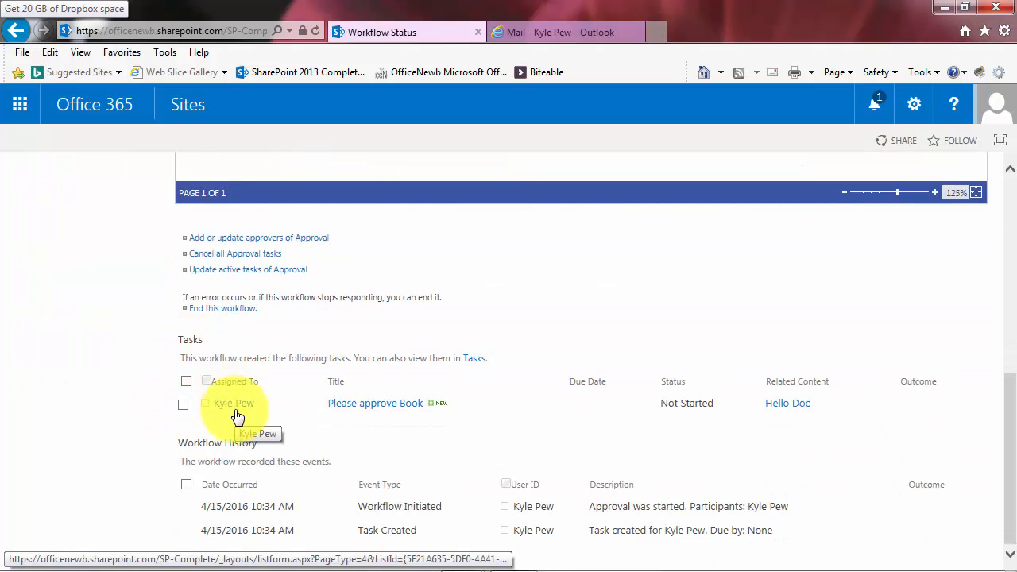
pyautogui.moveTo(368, 451)
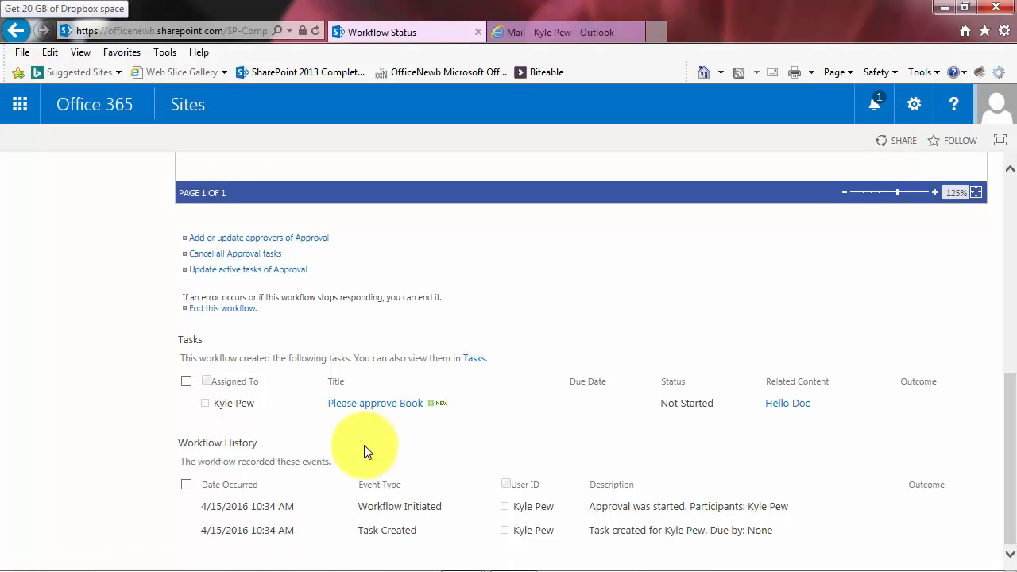
pyautogui.moveTo(292, 461)
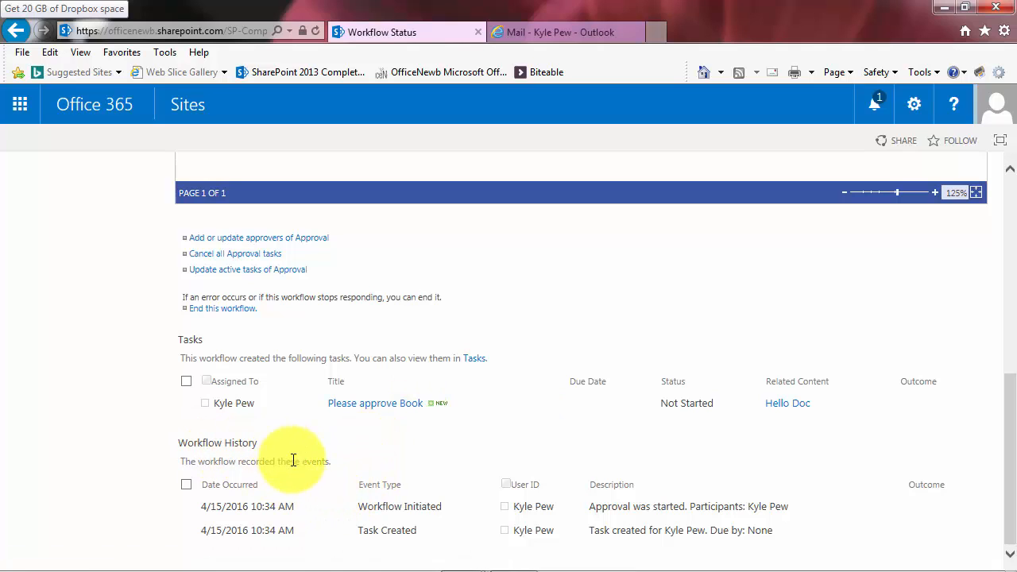
pyautogui.moveTo(451, 512)
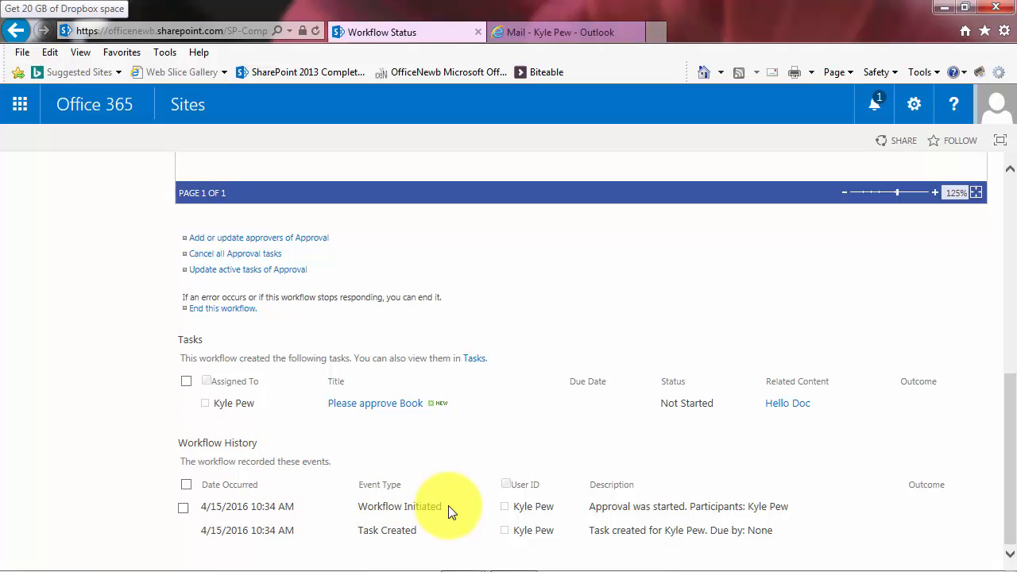
pyautogui.moveTo(405, 445)
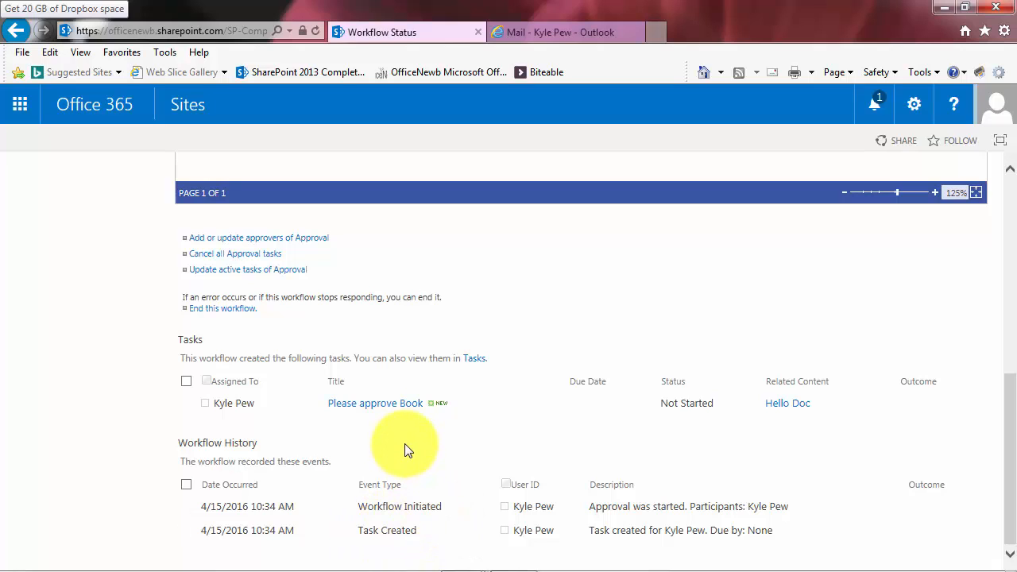
pyautogui.moveTo(788, 402)
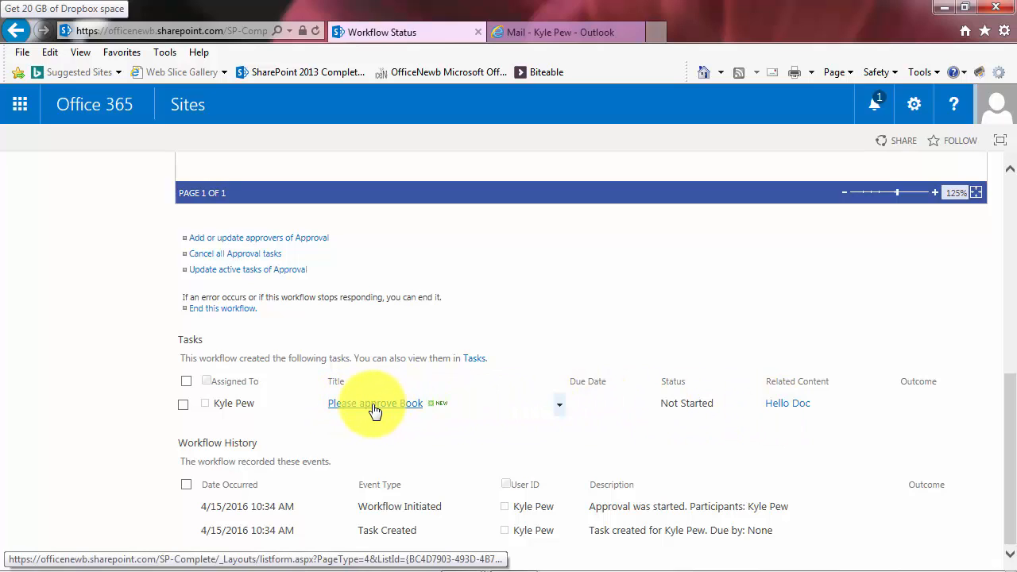
# Open the 'Please approve Book' task form, review its fields, and approve it.
pyautogui.click(374, 403)
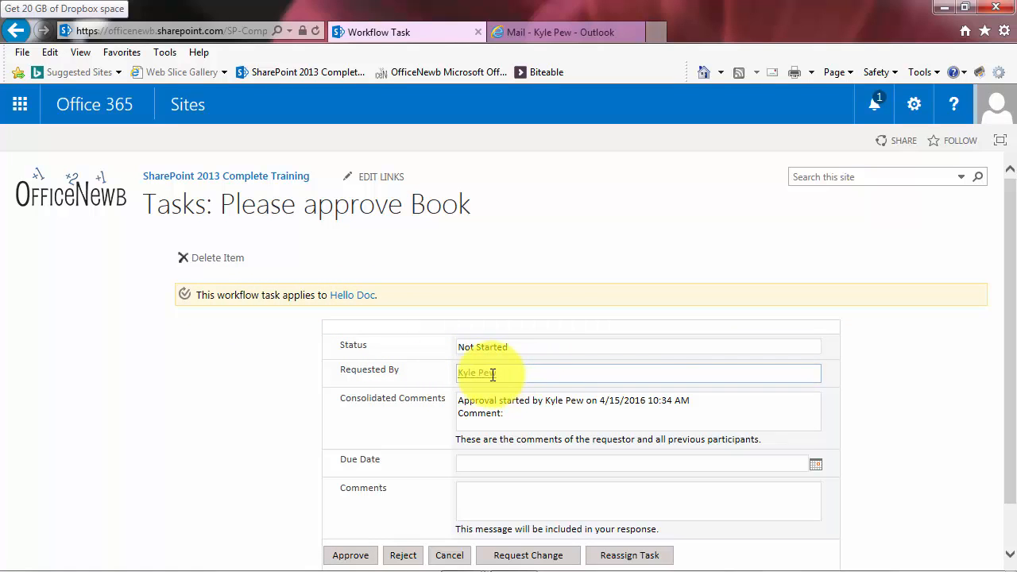
pyautogui.moveTo(491, 428)
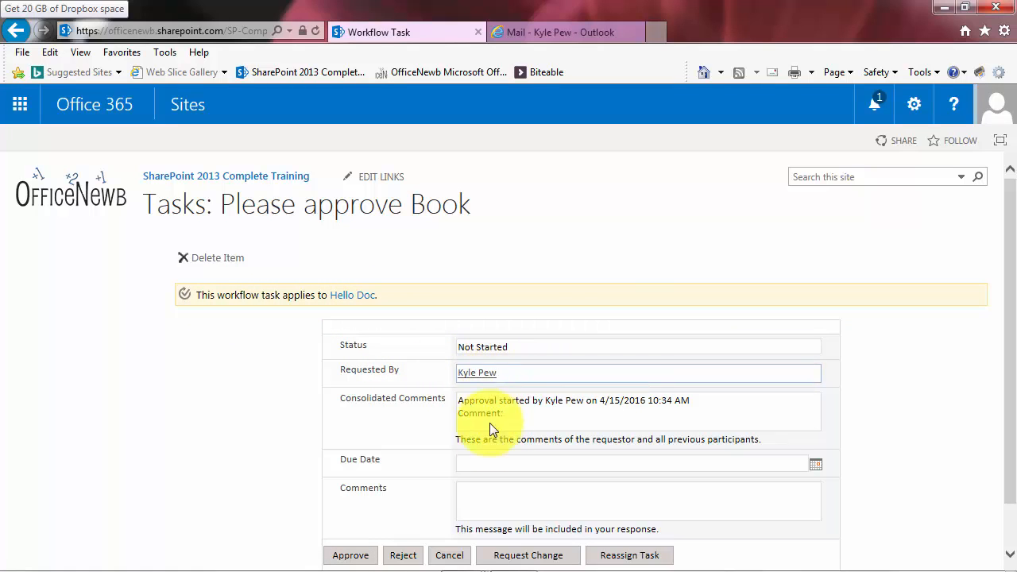
pyautogui.scroll(3)
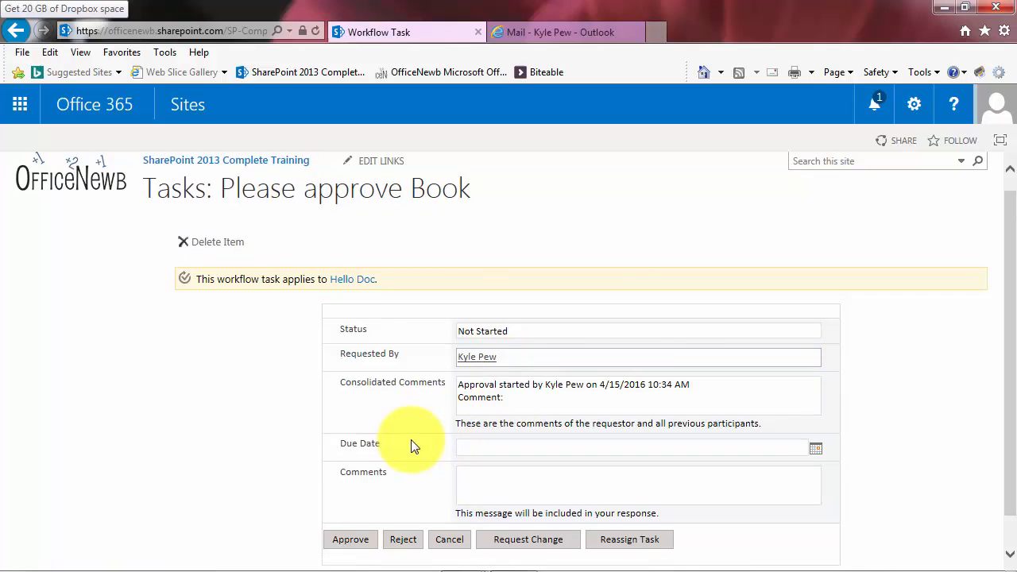
pyautogui.scroll(-3)
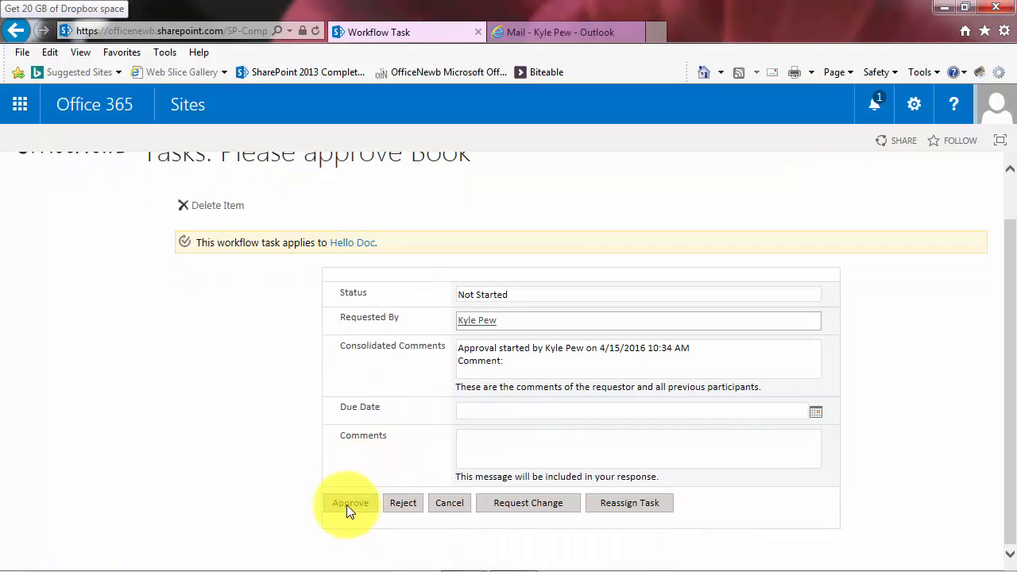
pyautogui.moveTo(528, 509)
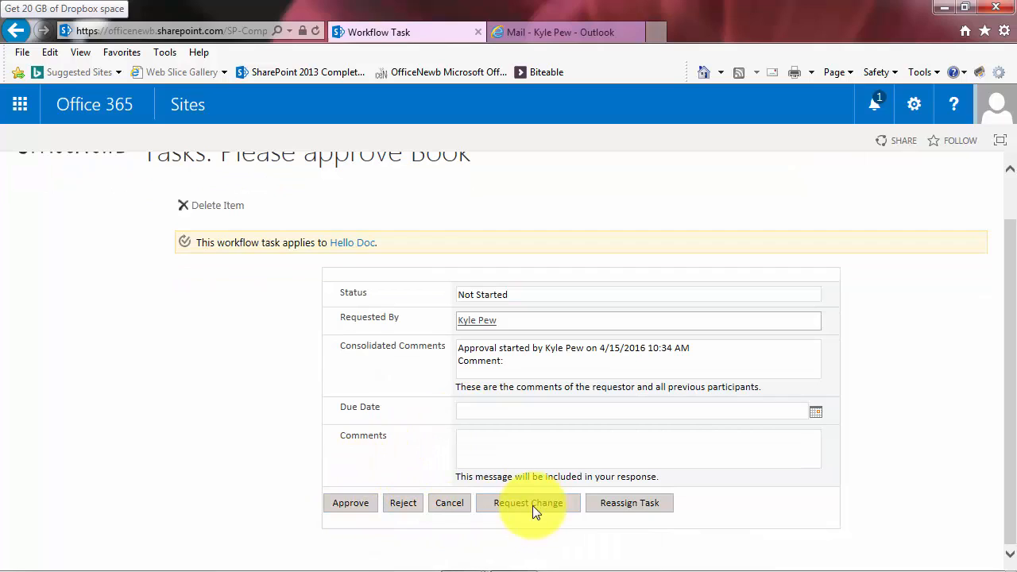
pyautogui.moveTo(629, 502)
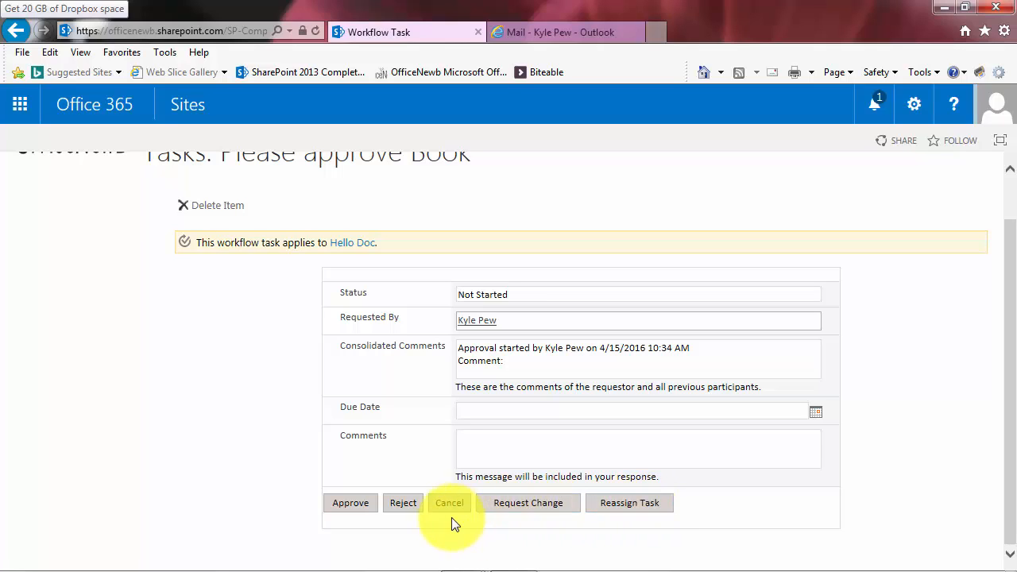
pyautogui.moveTo(350, 502)
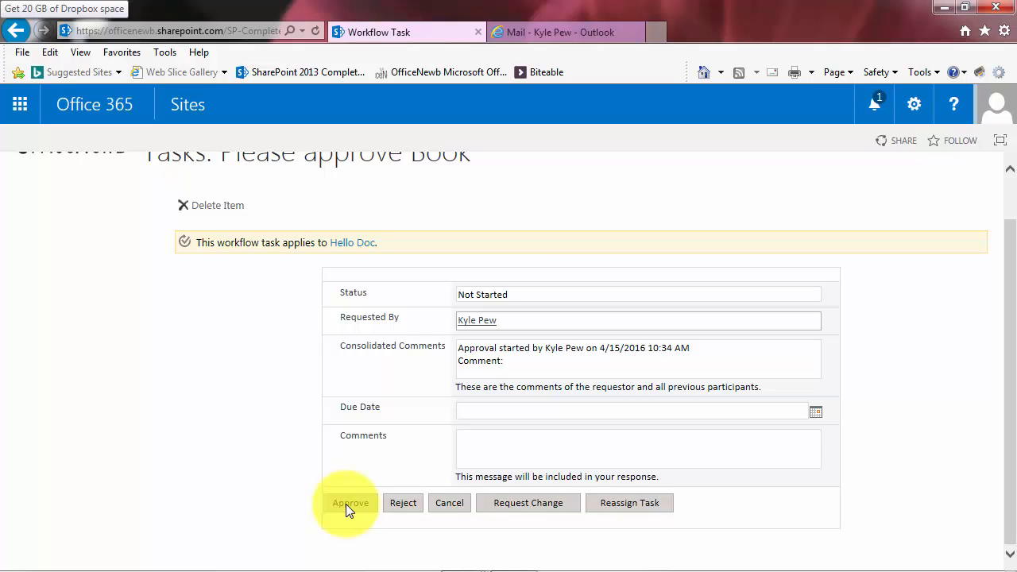
pyautogui.click(350, 502)
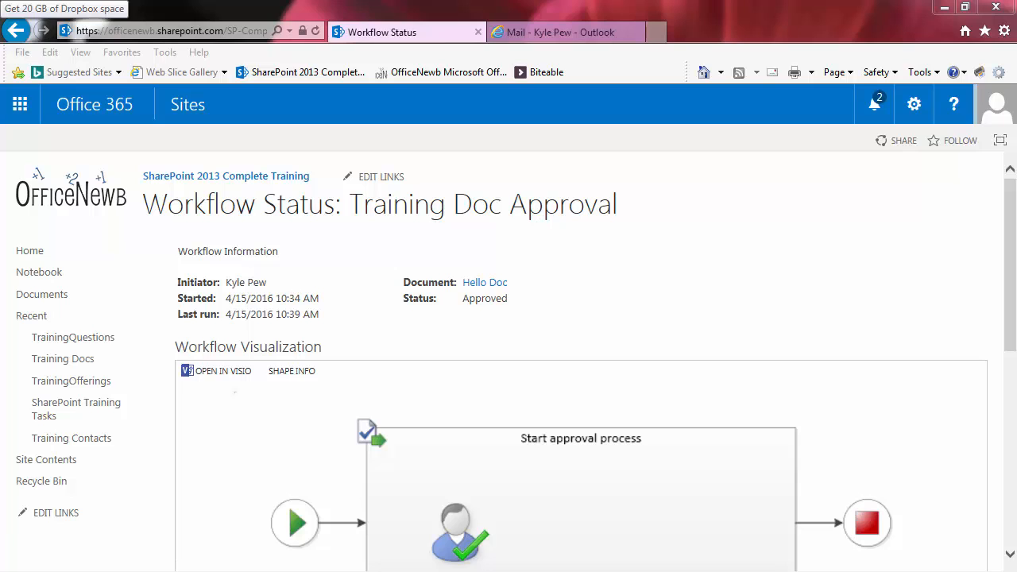
pyautogui.moveTo(989, 243)
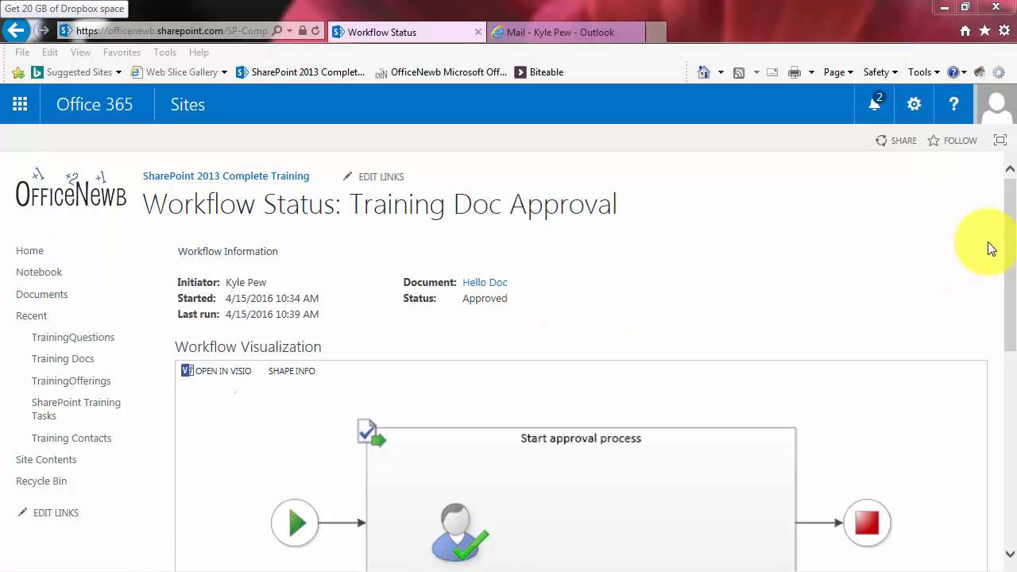
# Scroll the workflow status page to the Completed task and 'Workflow Completed' history.
pyautogui.scroll(-3)
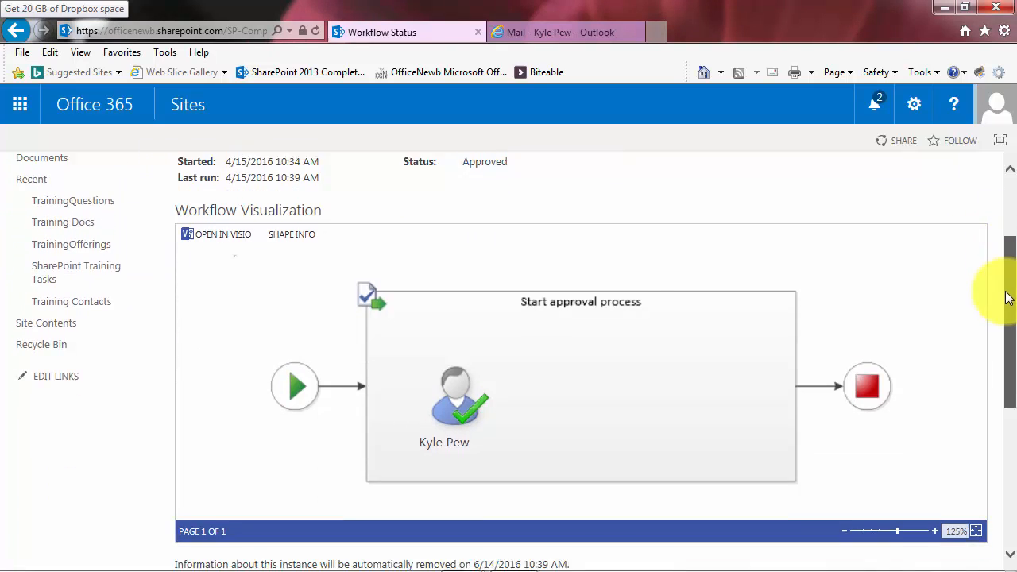
pyautogui.scroll(-3)
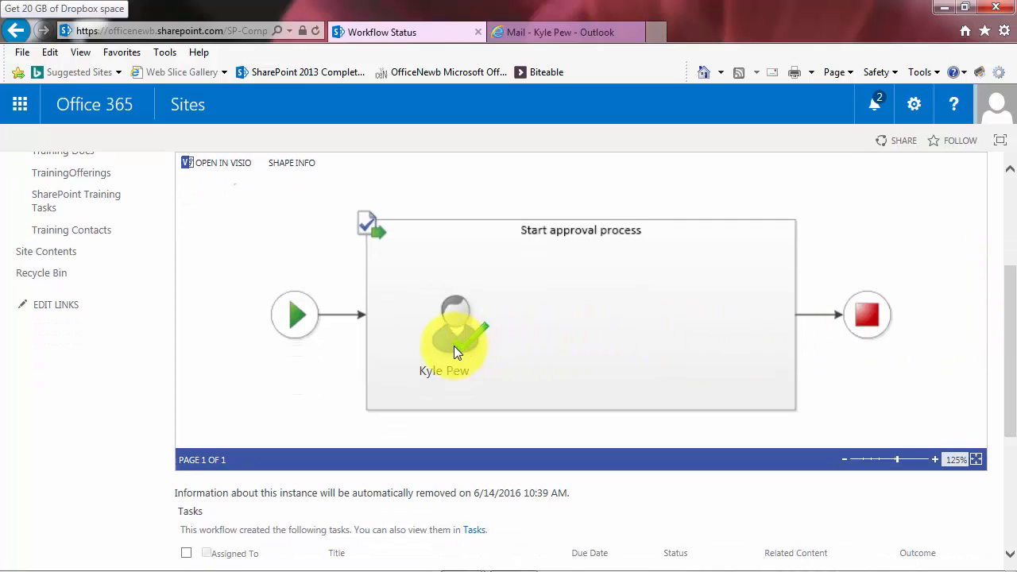
pyautogui.moveTo(490, 334)
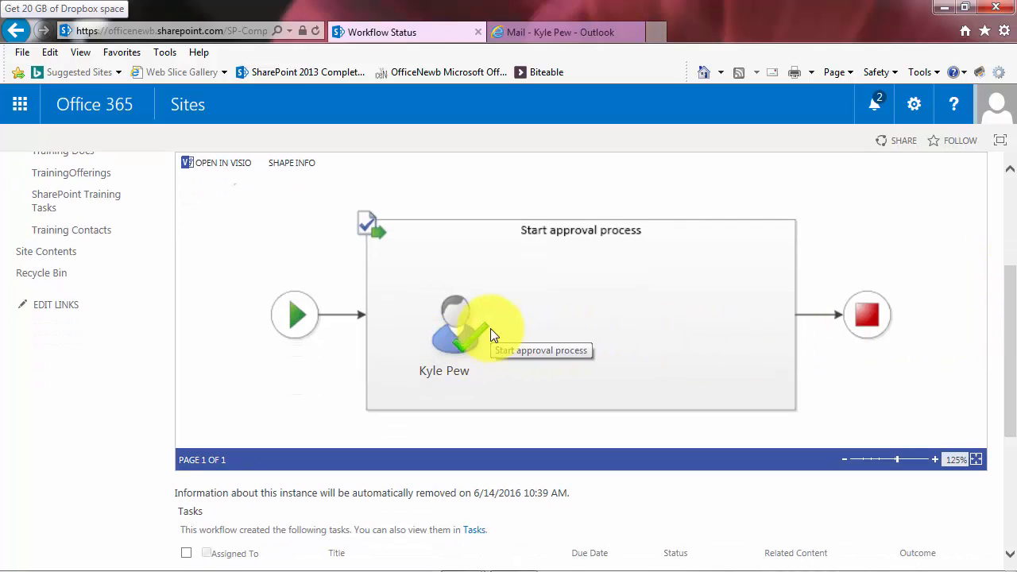
pyautogui.scroll(-3)
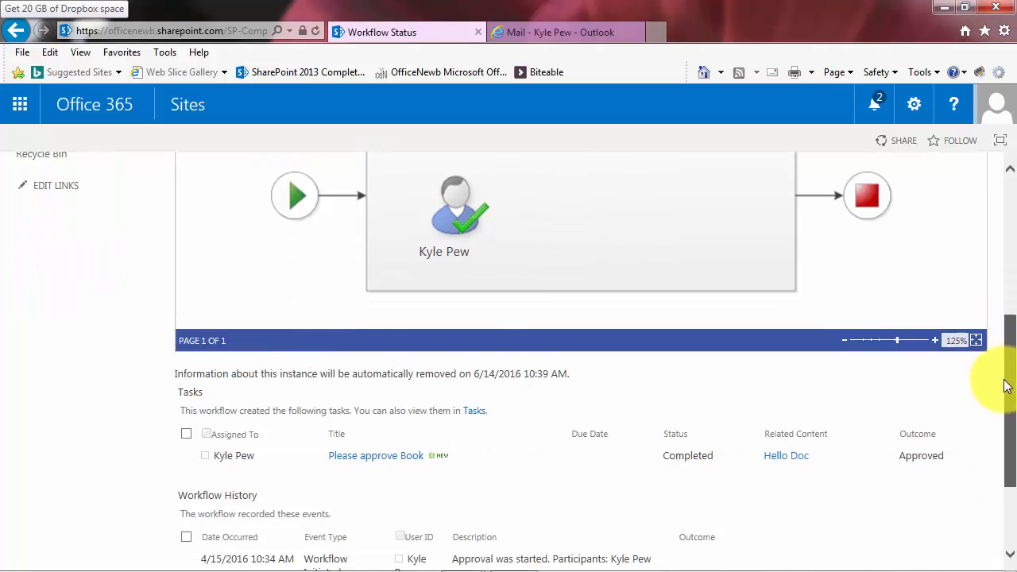
pyautogui.scroll(-3)
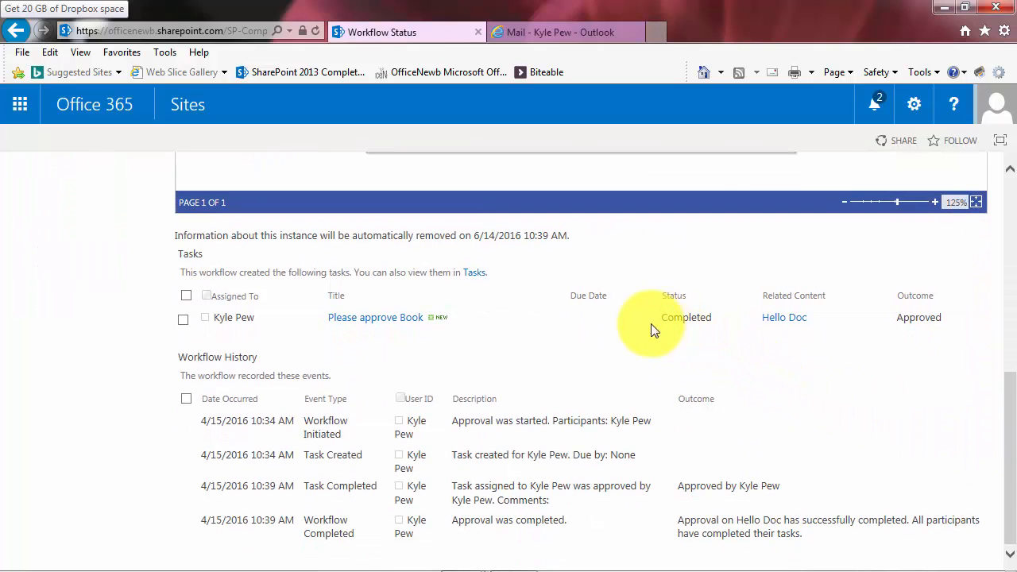
pyautogui.moveTo(679, 322)
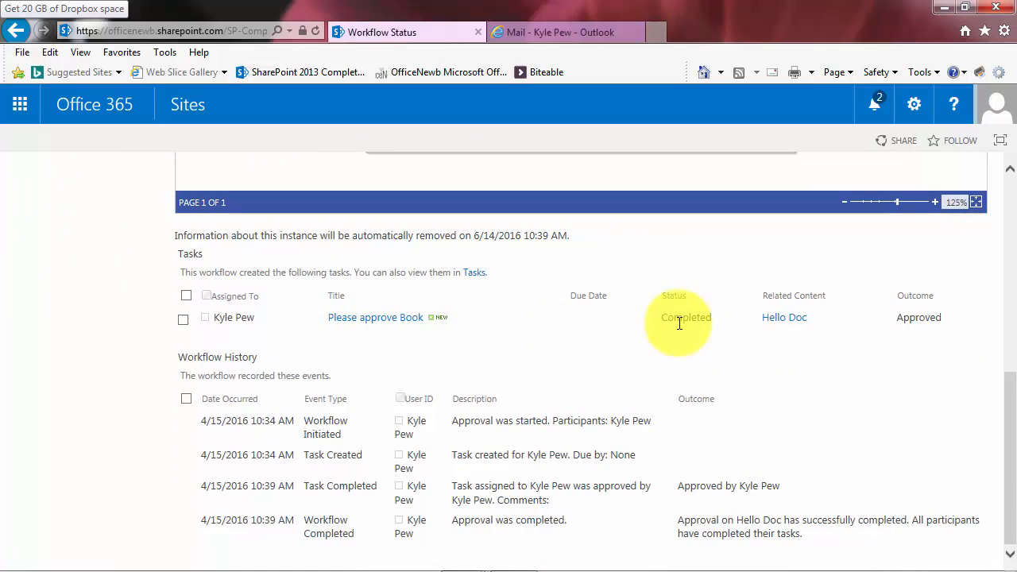
pyautogui.moveTo(919, 317)
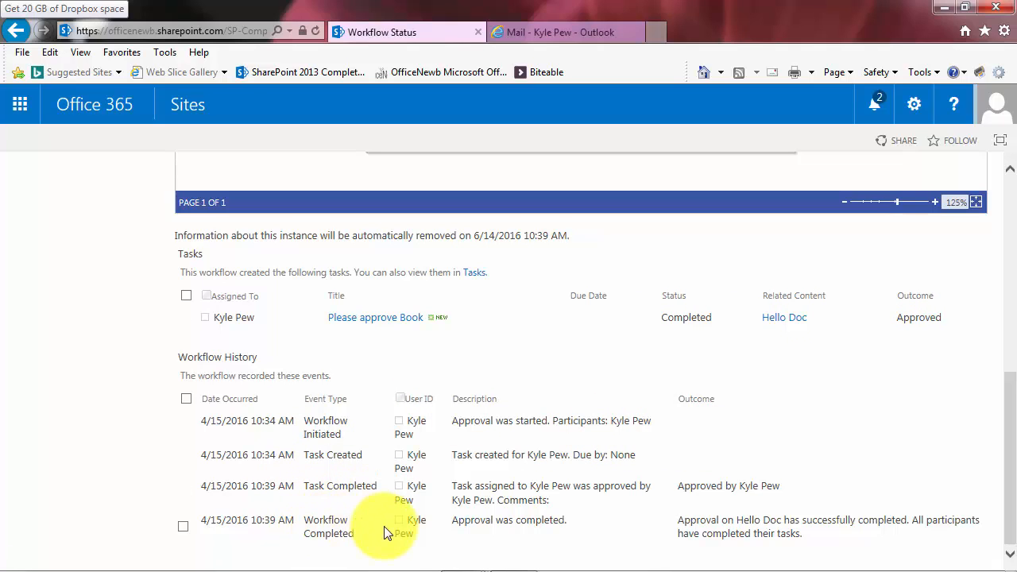
pyautogui.moveTo(552, 469)
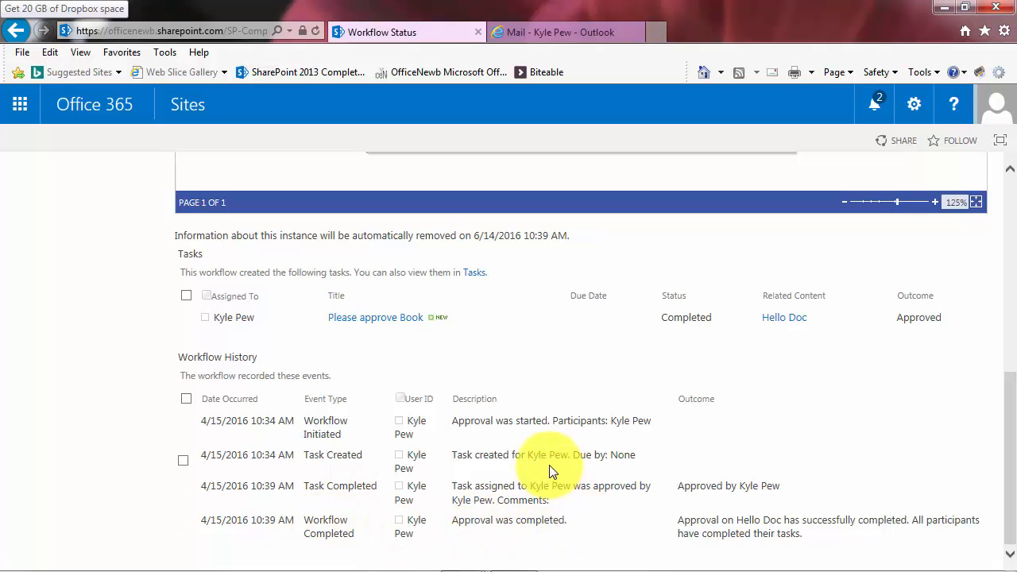
pyautogui.moveTo(564, 32)
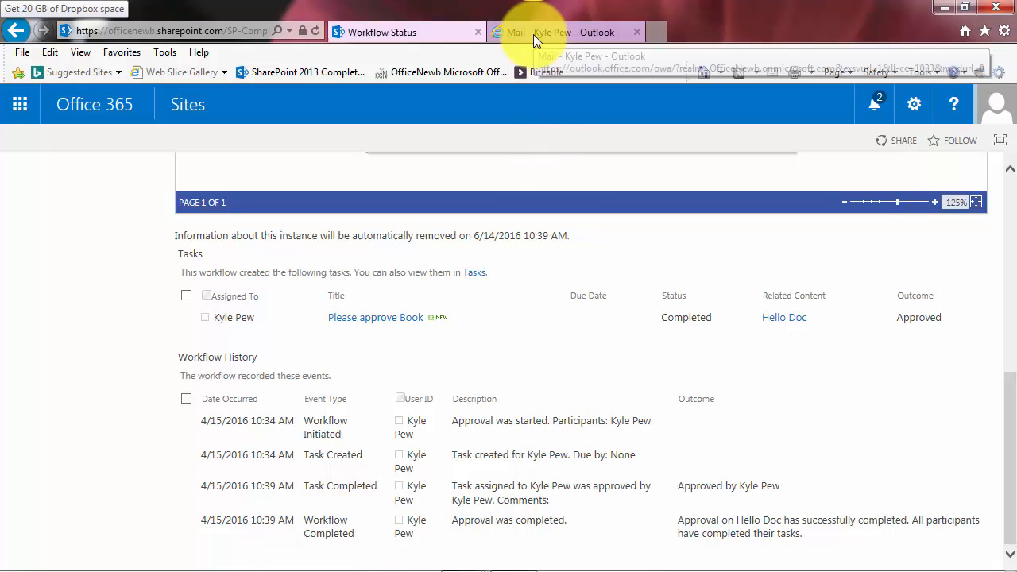
# Read the 'Approval has completed on Hello Doc.' email in Outlook.
pyautogui.click(549, 32)
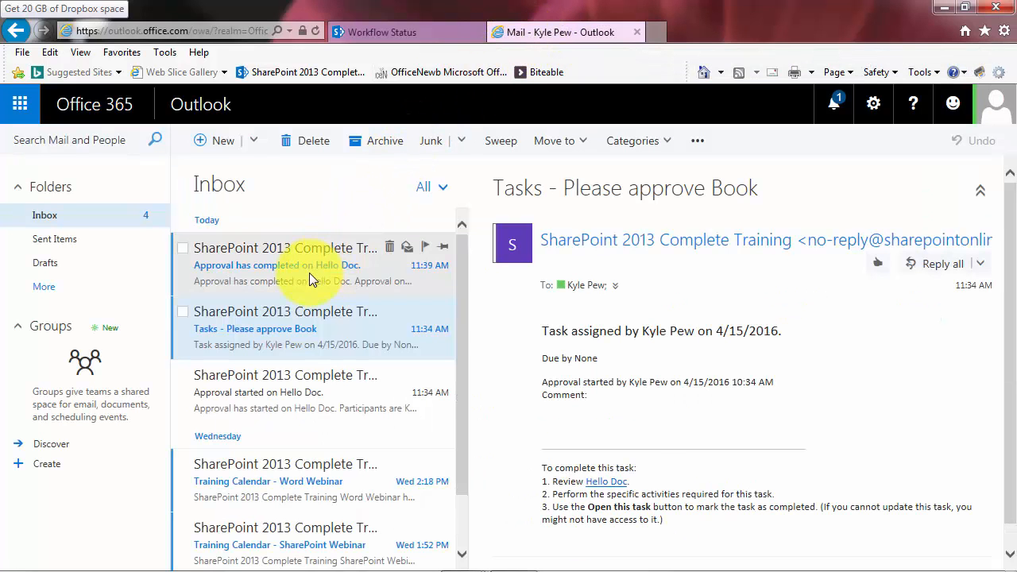
pyautogui.click(285, 264)
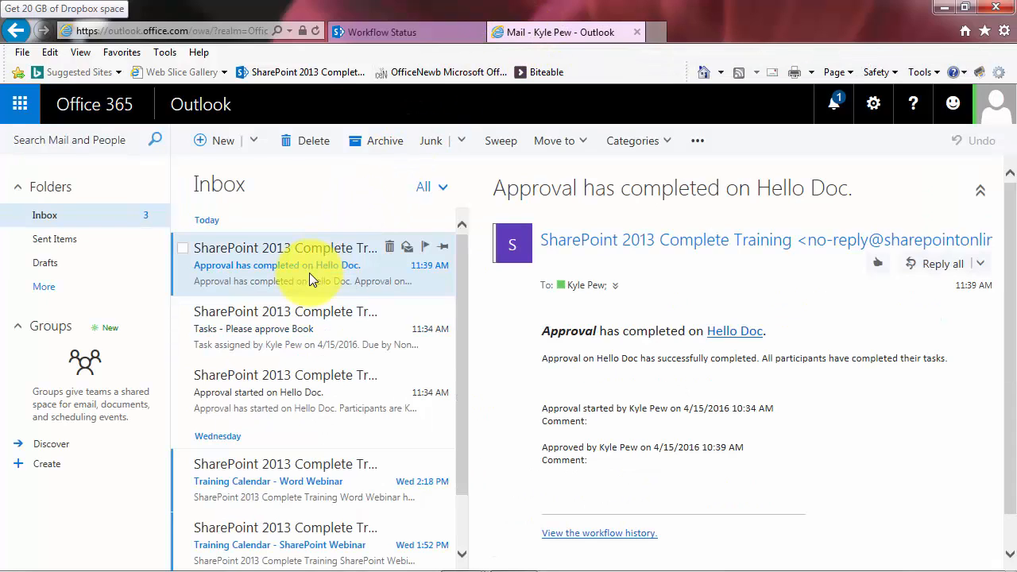
pyautogui.moveTo(570, 334)
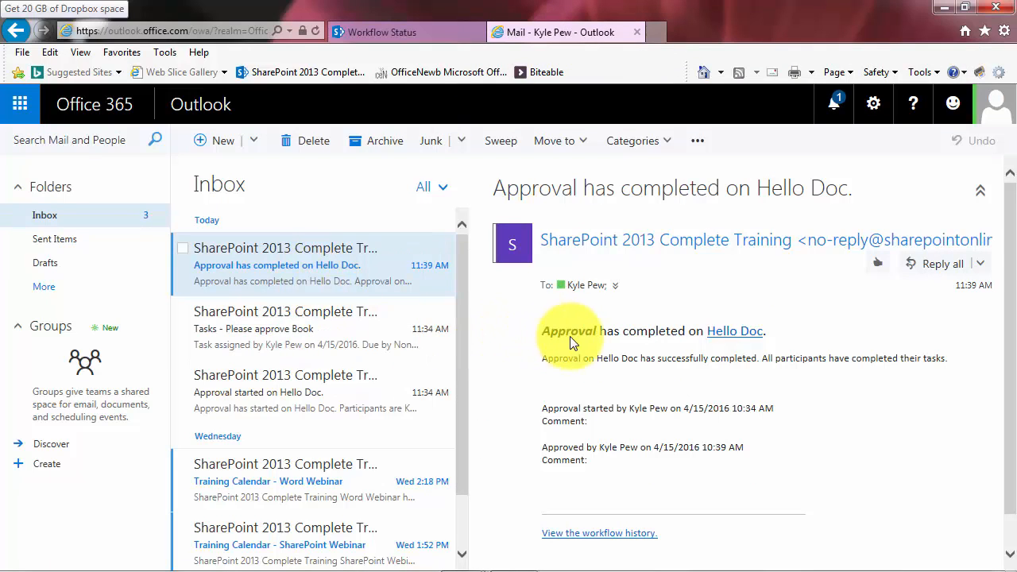
pyautogui.moveTo(624, 343)
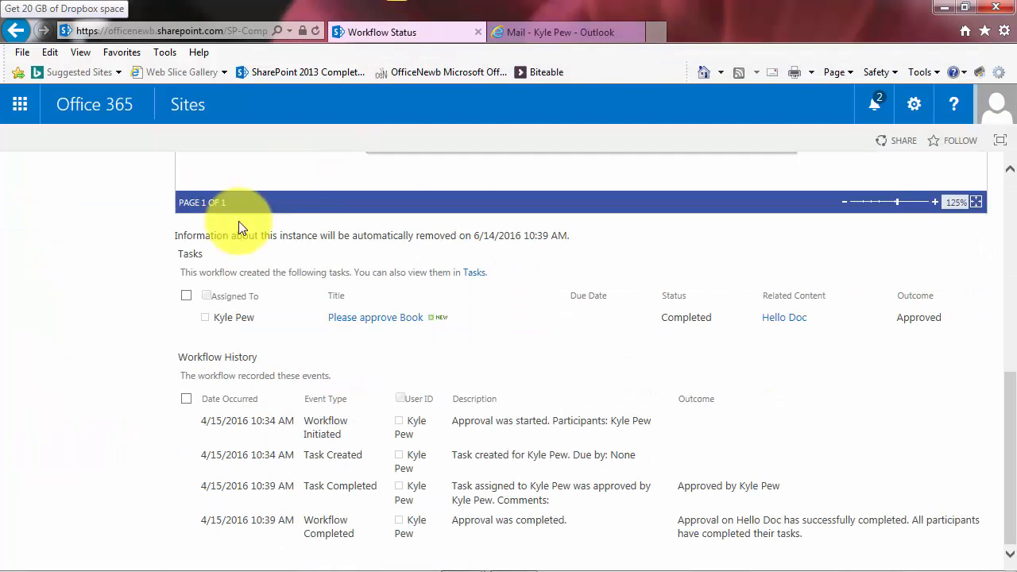
# Go to the Training Docs library to see Hello Doc marked Approved.
pyautogui.scroll(3)
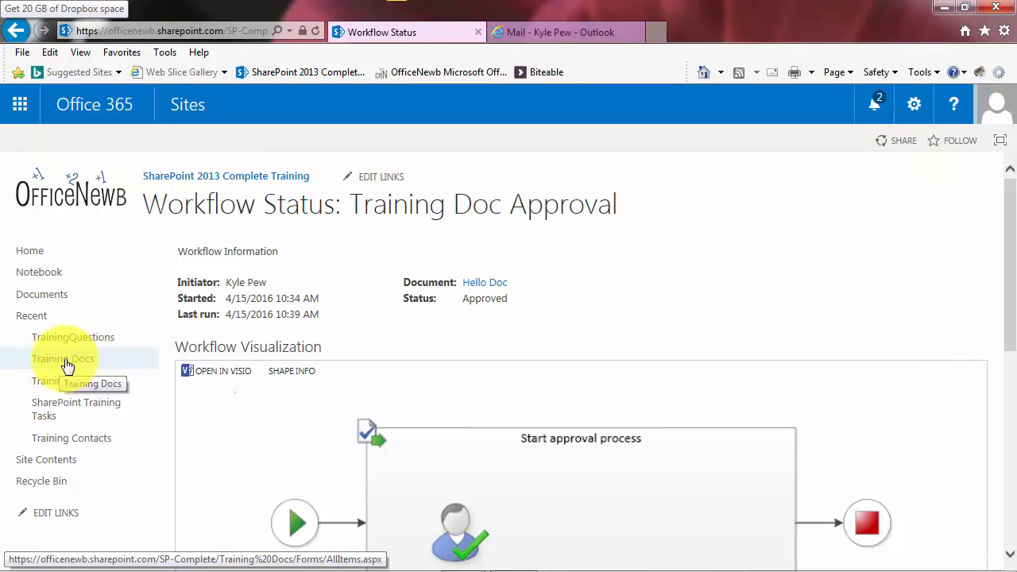
pyautogui.click(62, 359)
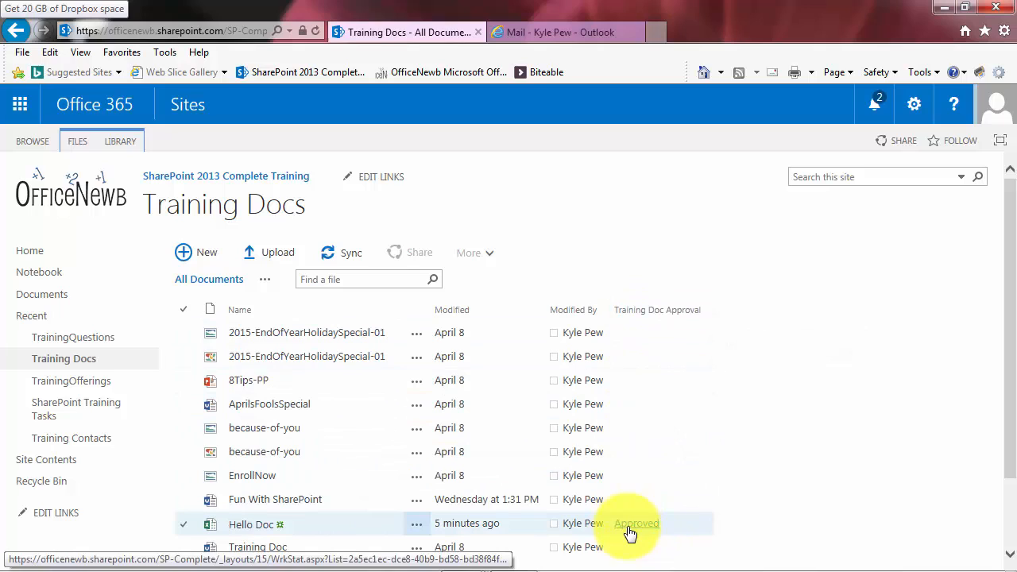
pyautogui.moveTo(650, 532)
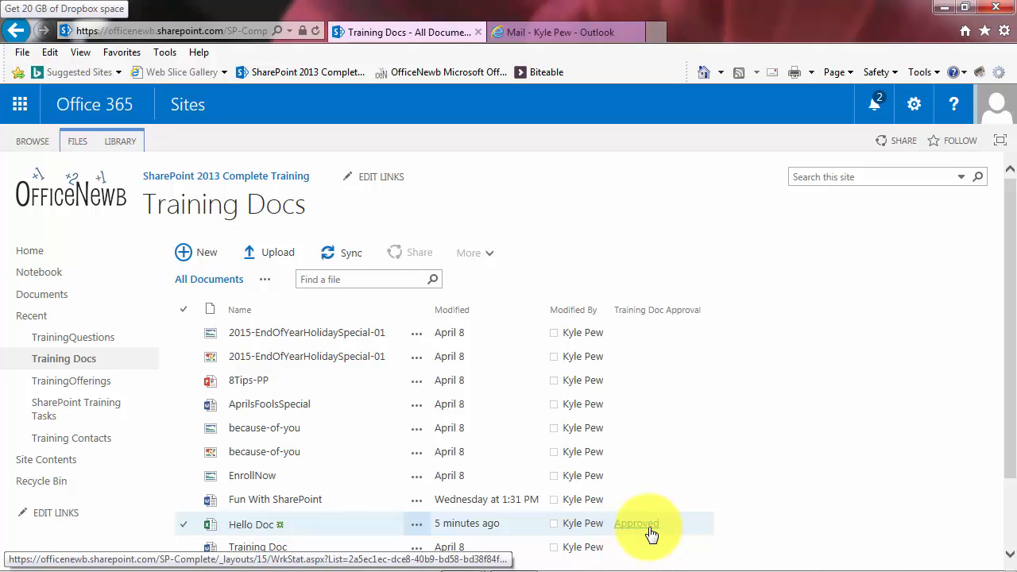